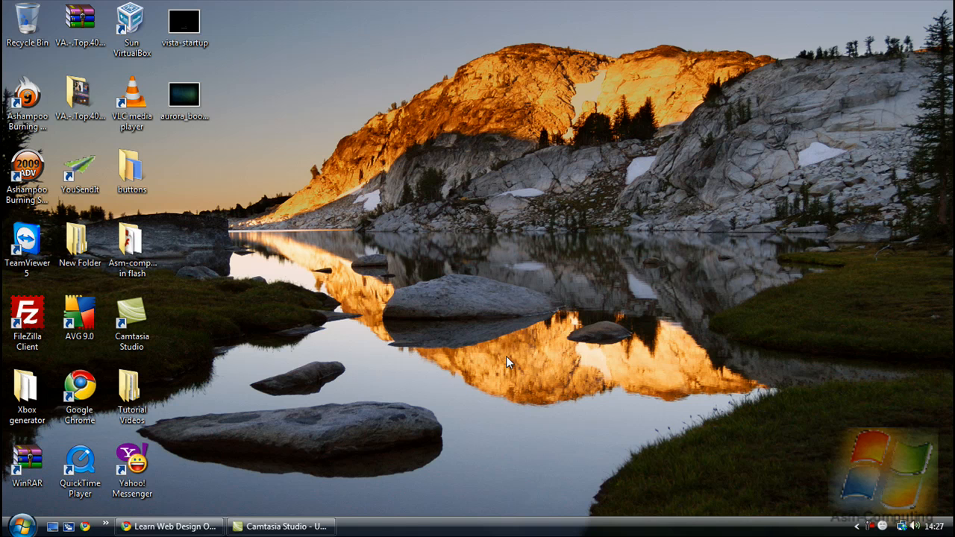
mouse_move(313, 388)
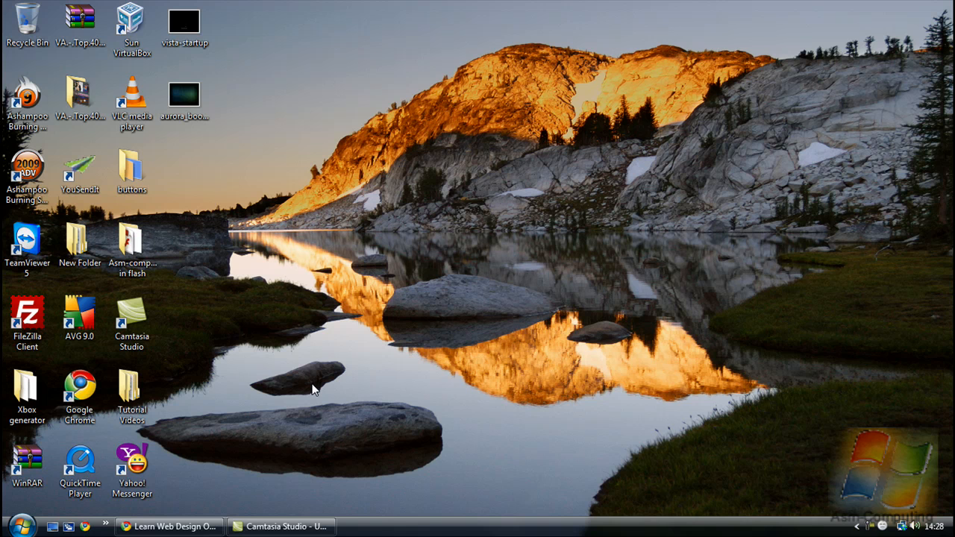
mouse_move(402, 143)
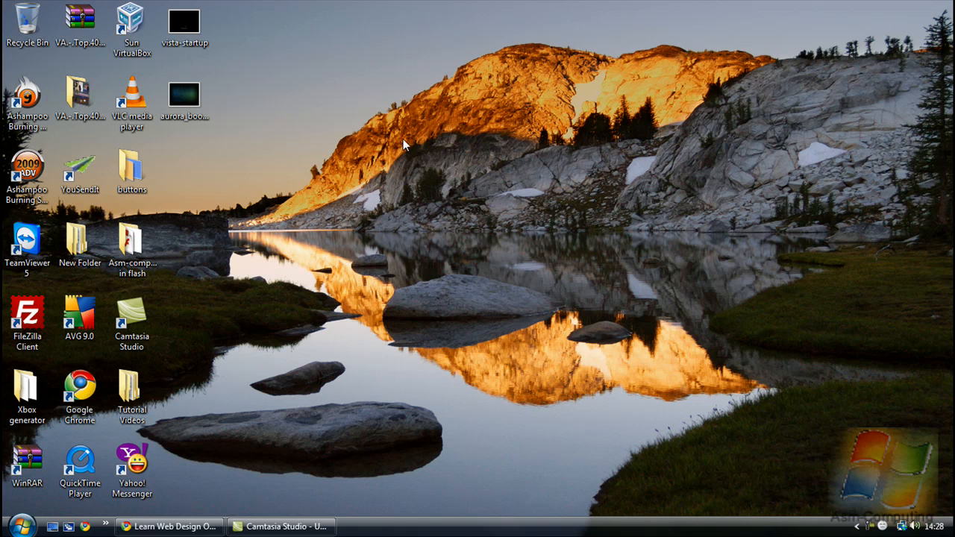
mouse_move(221, 426)
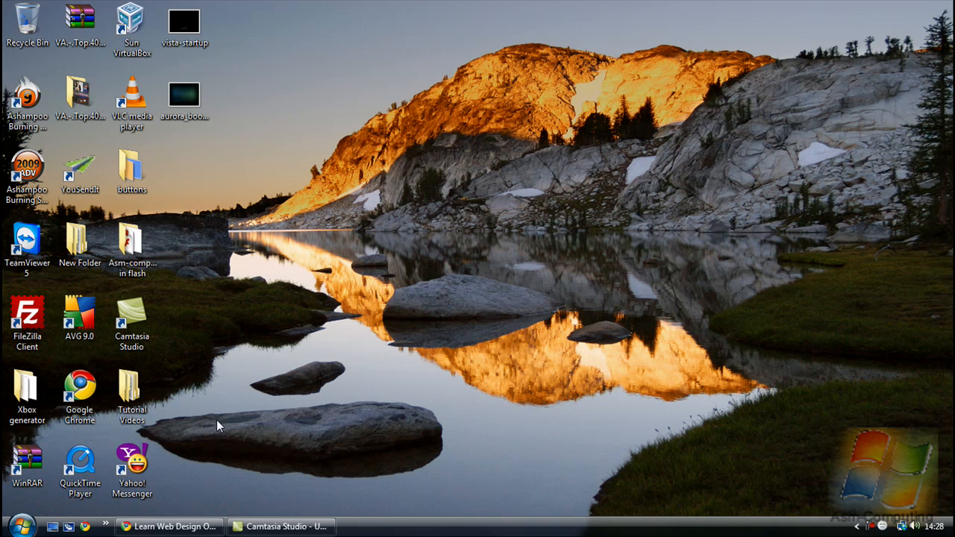
mouse_move(21, 525)
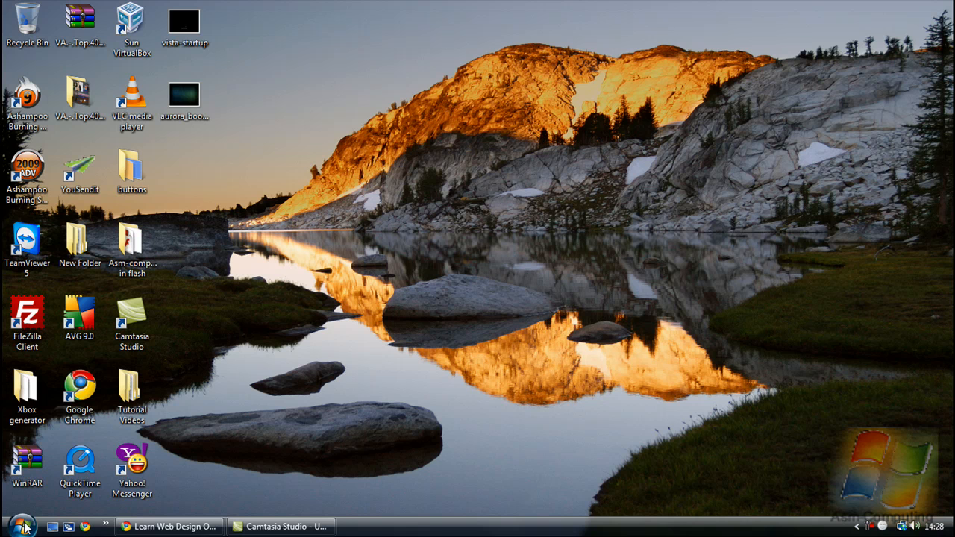
Dismiss the Start menu and view the vista-startup image in Windows Photo Gallery.
click(21, 525)
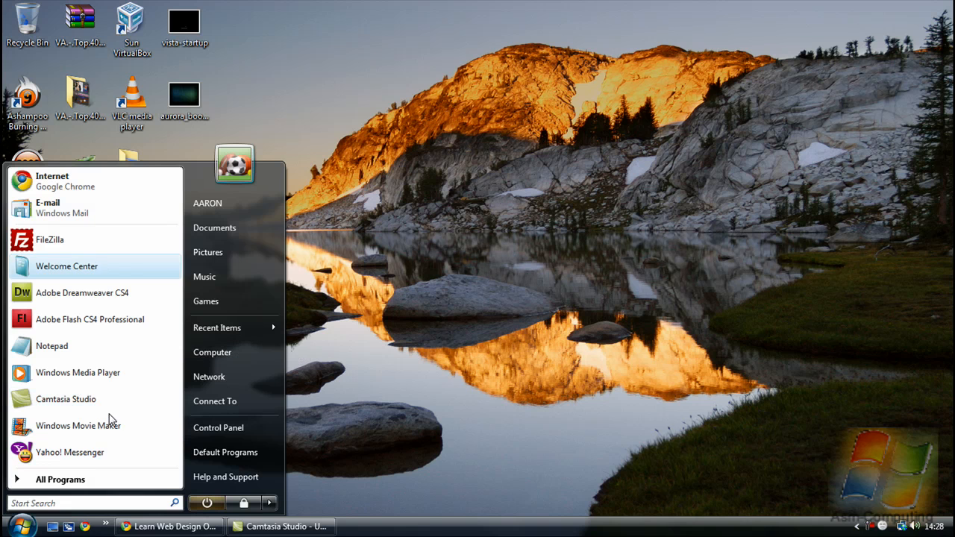
mouse_move(400, 370)
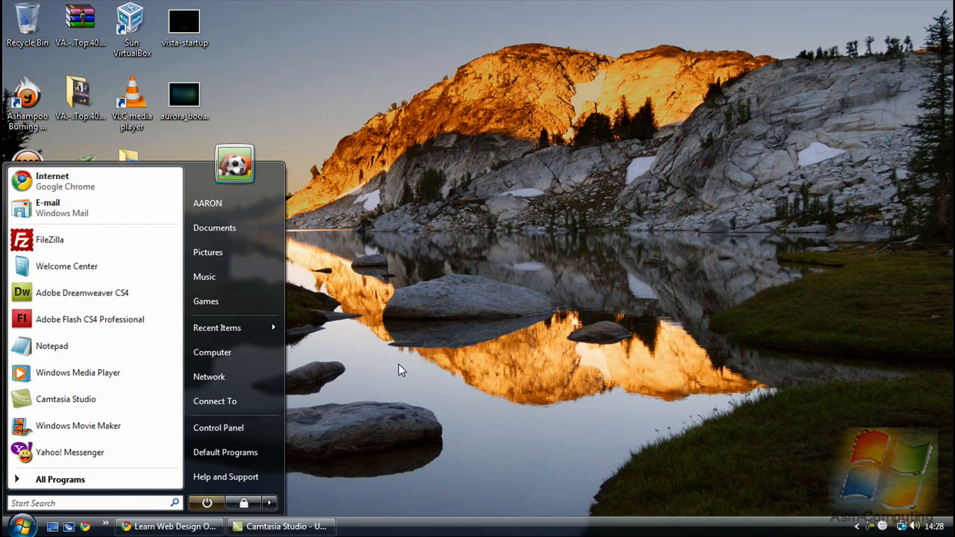
mouse_move(776, 515)
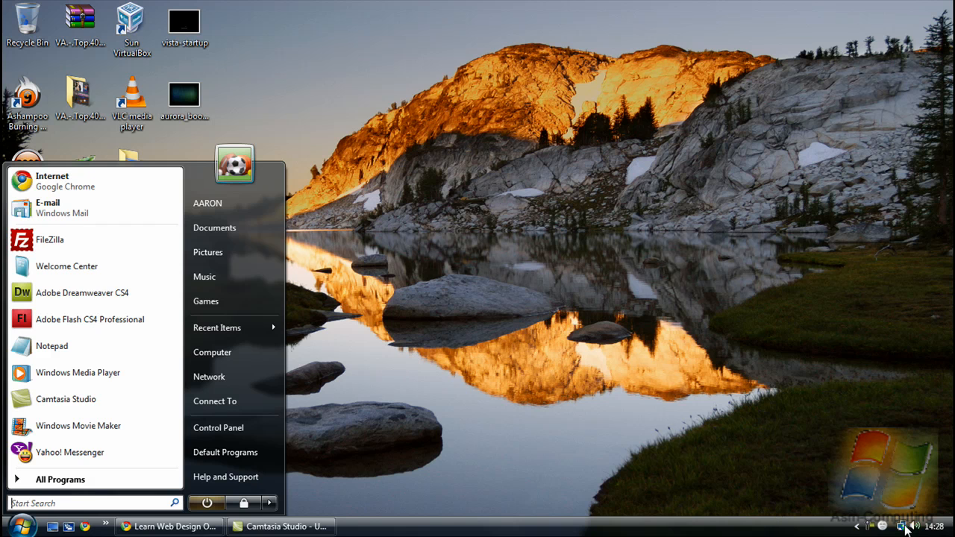
mouse_move(340, 415)
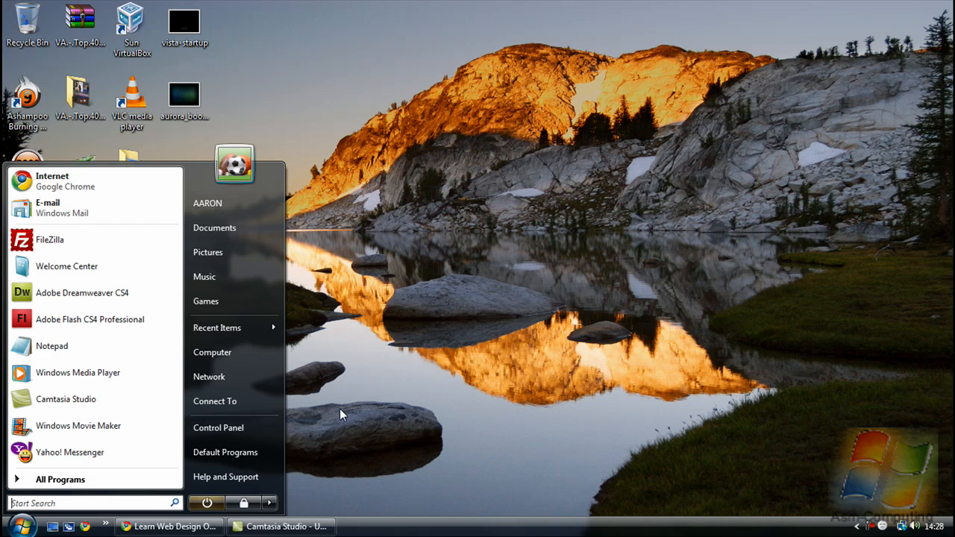
mouse_move(108, 245)
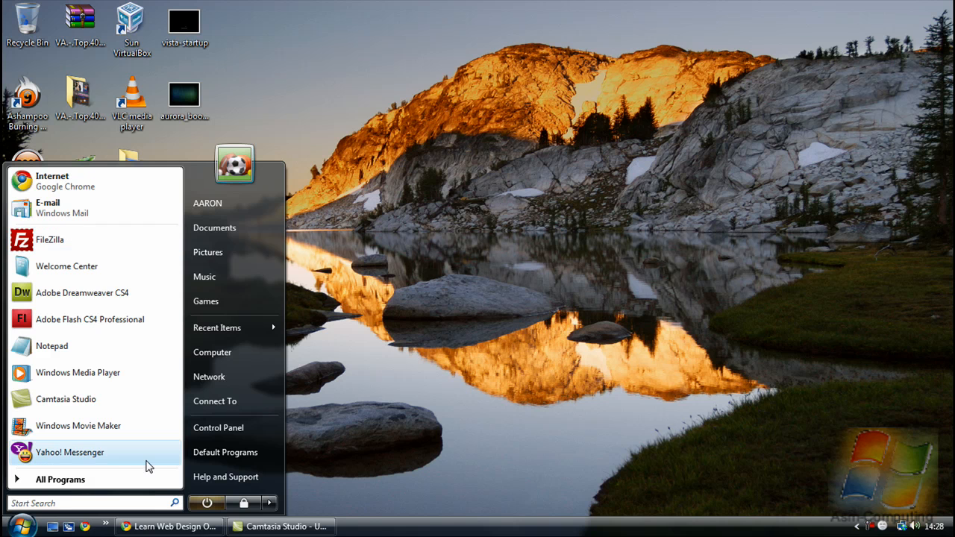
mouse_move(376, 445)
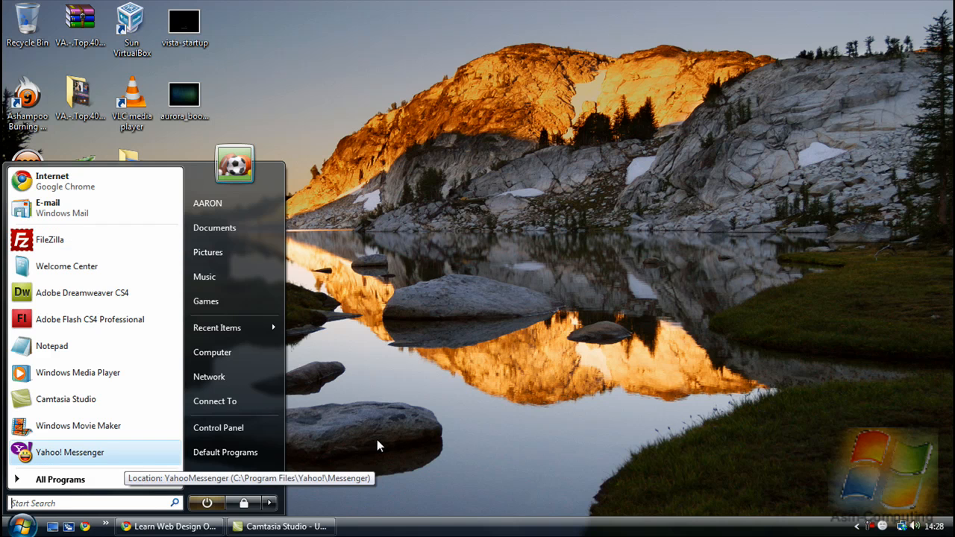
click(379, 445)
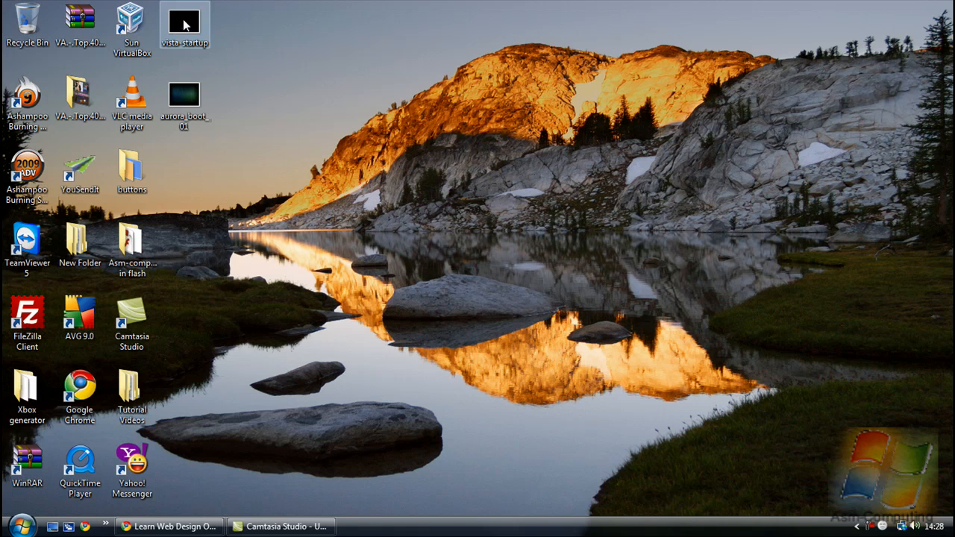
mouse_move(185, 22)
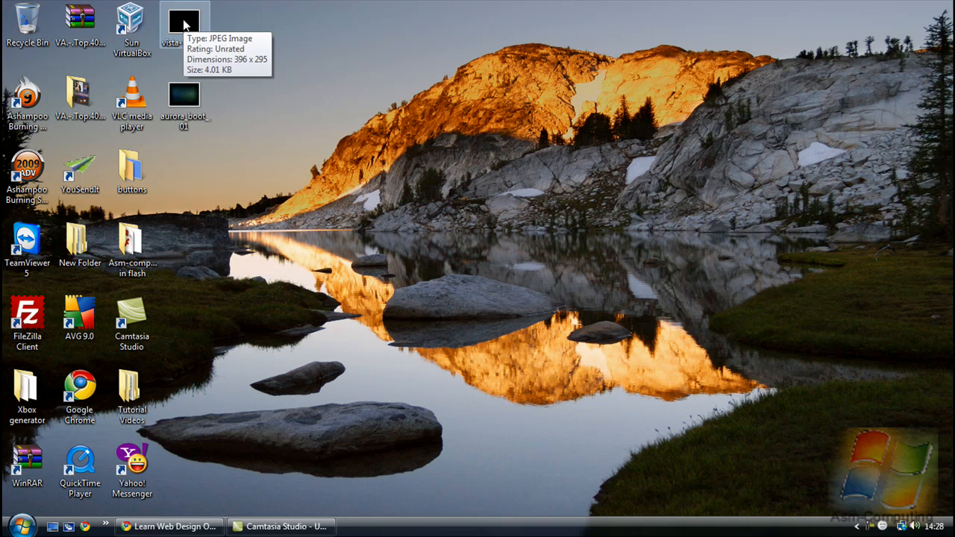
right_click(183, 23)
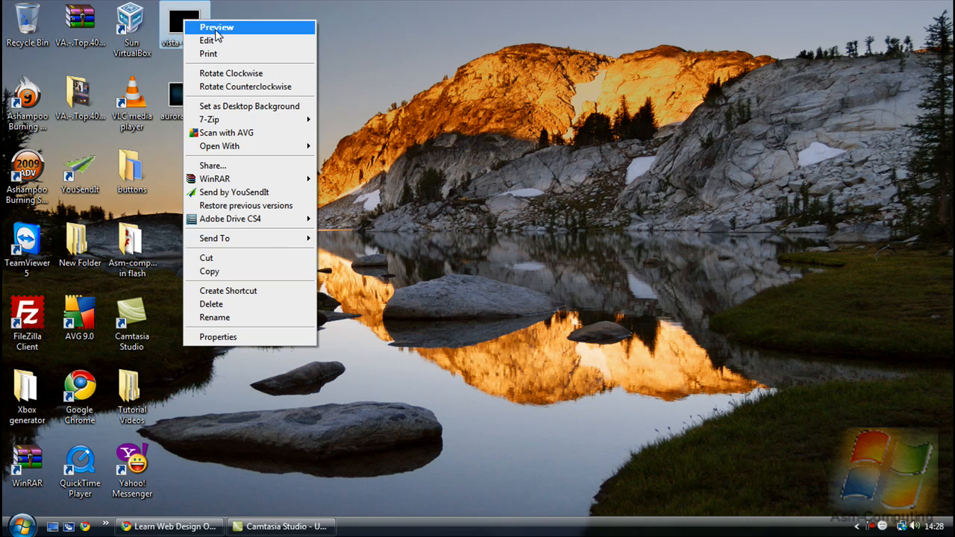
click(216, 27)
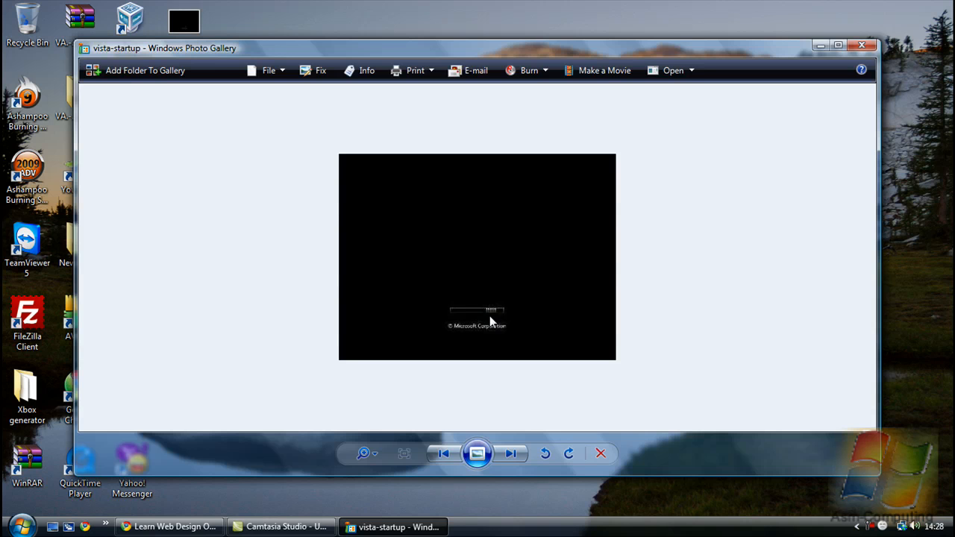
mouse_move(508, 341)
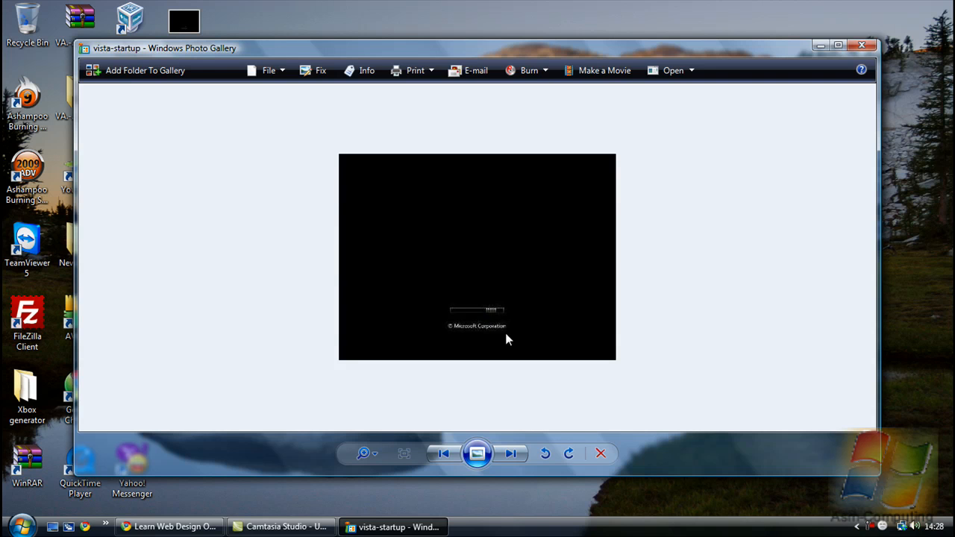
mouse_move(447, 316)
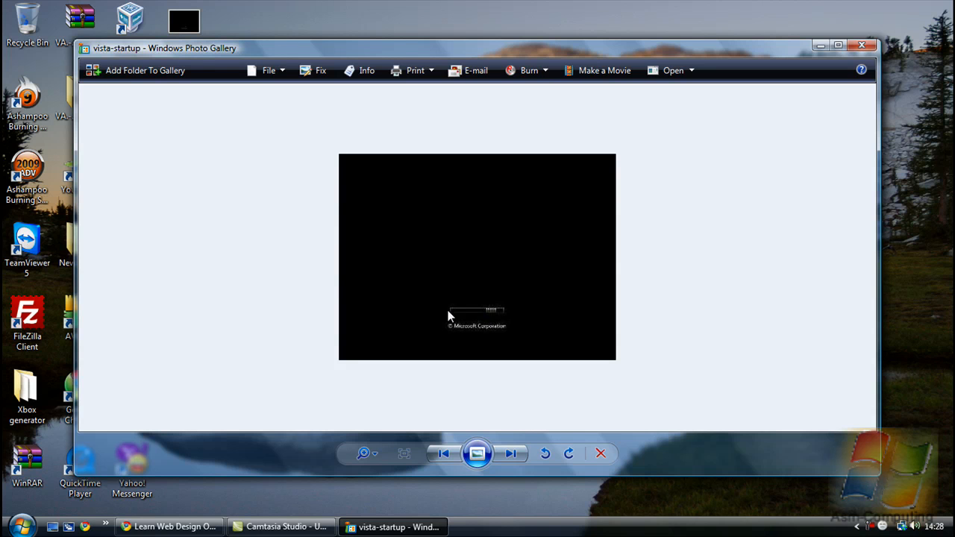
mouse_move(511, 287)
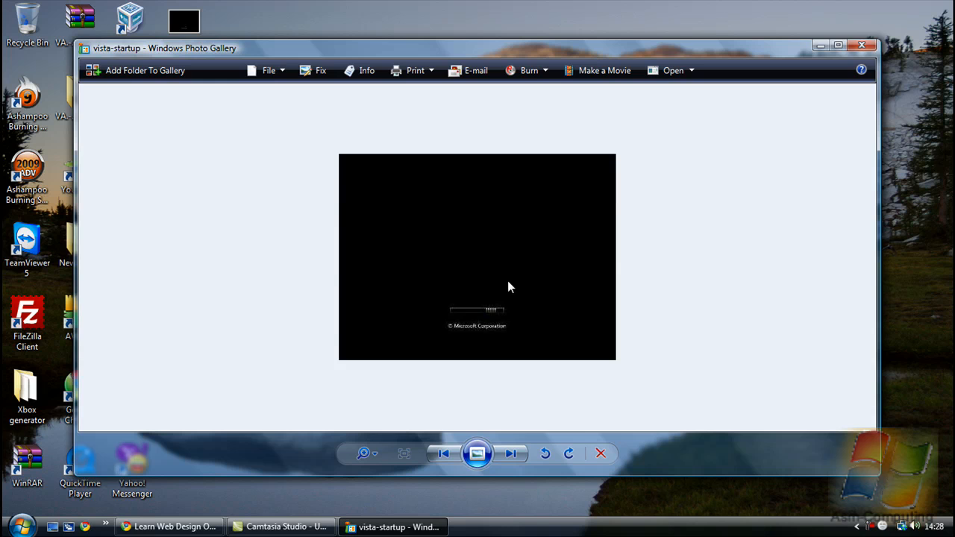
mouse_move(495, 321)
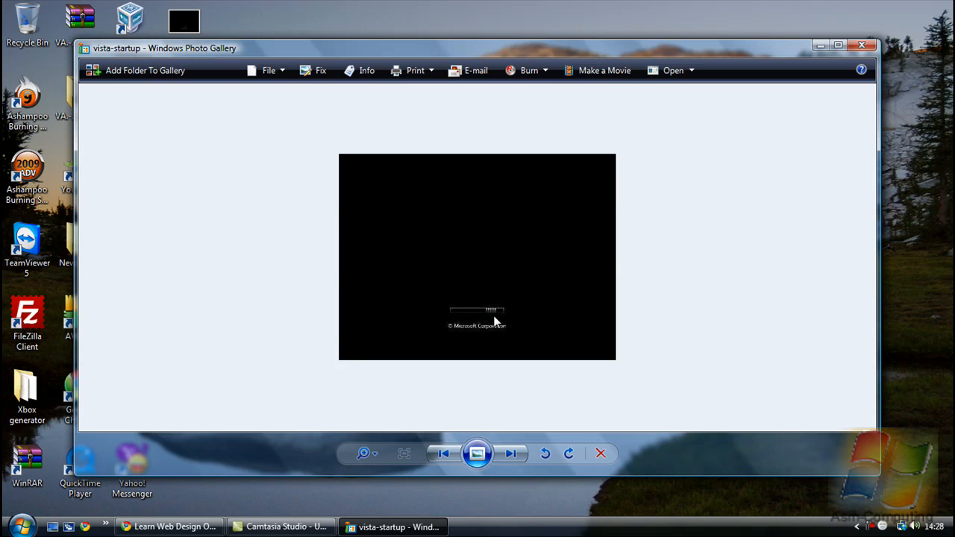
mouse_move(879, 45)
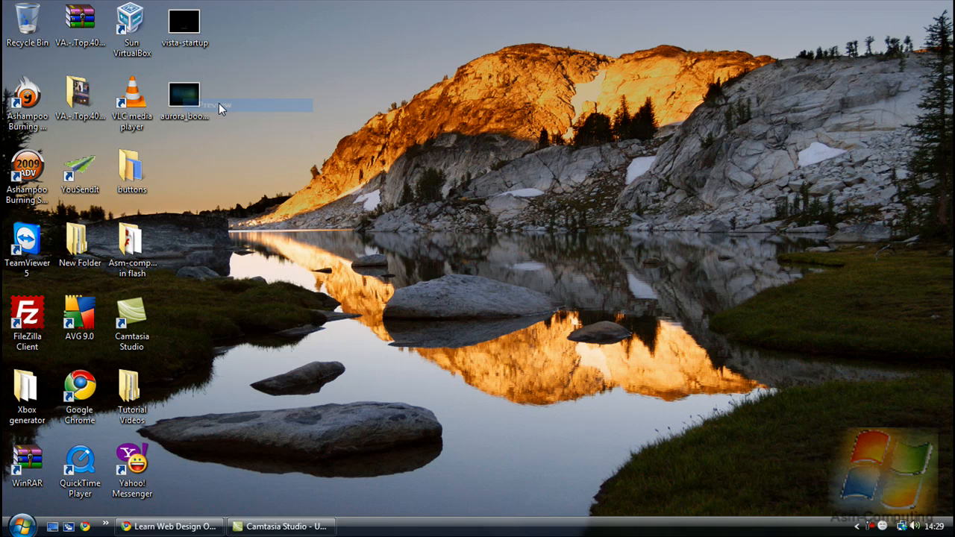
View the aurora_boot_01 image, then close the photo viewer back to the desktop.
double_click(185, 95)
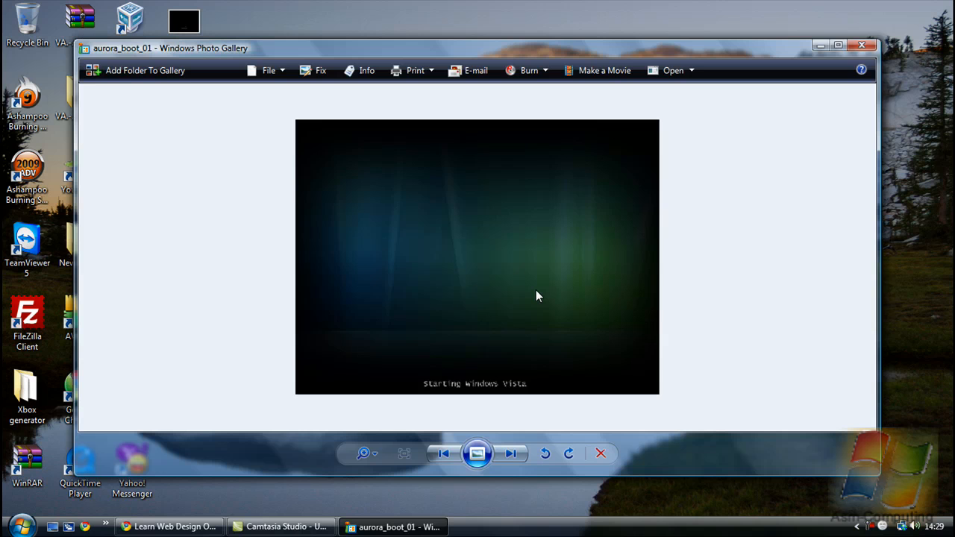
mouse_move(355, 276)
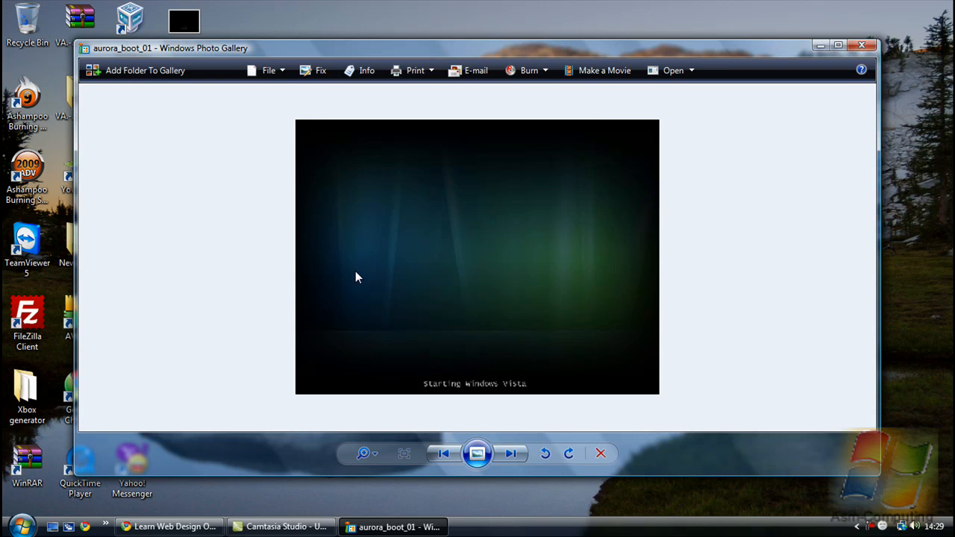
mouse_move(534, 352)
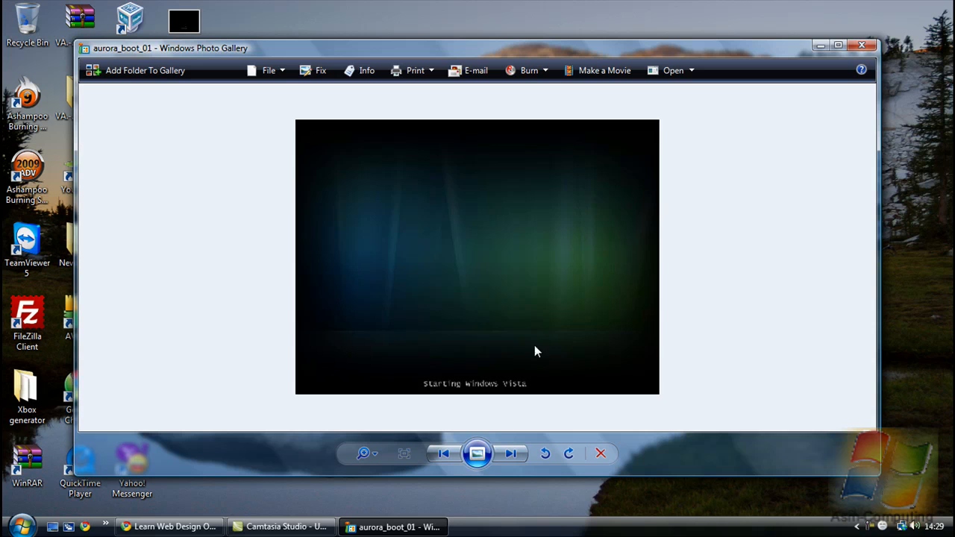
mouse_move(471, 332)
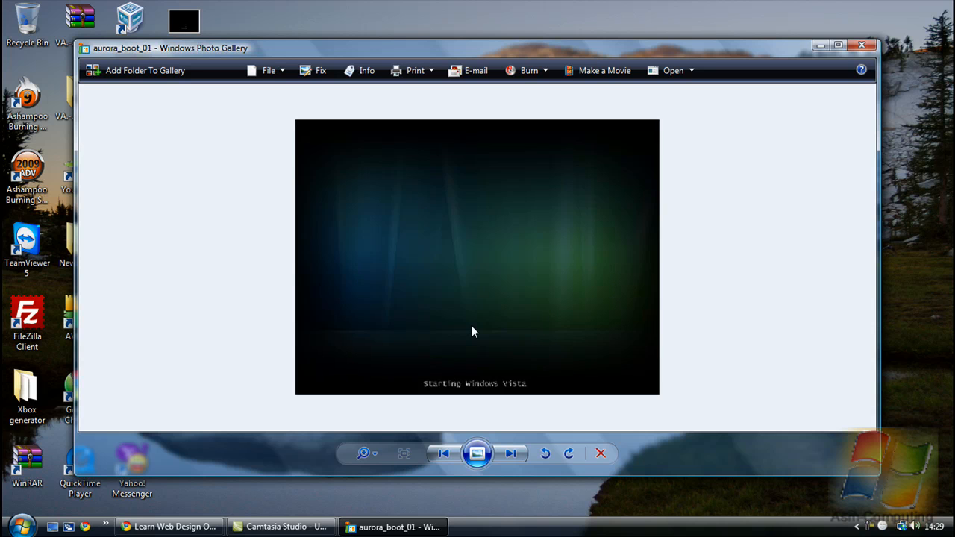
mouse_move(863, 50)
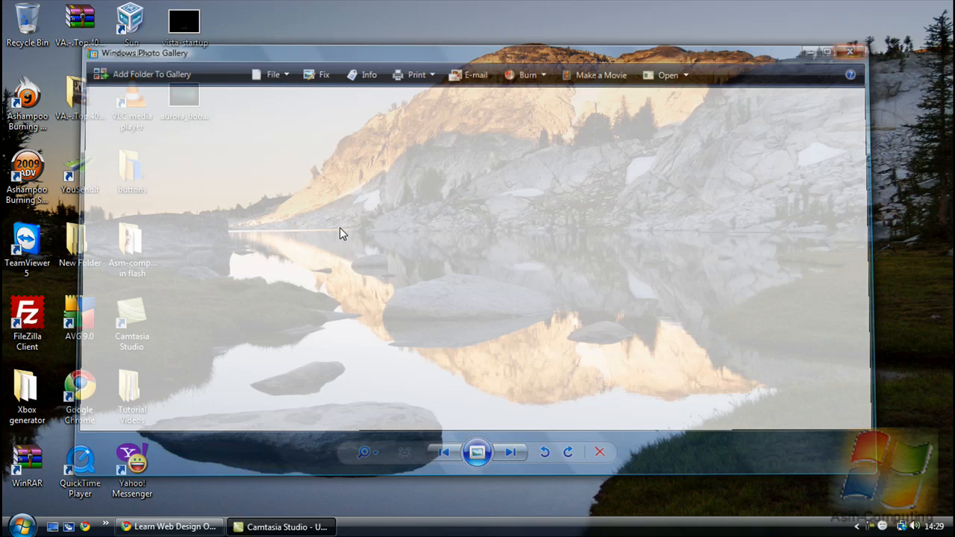
click(851, 50)
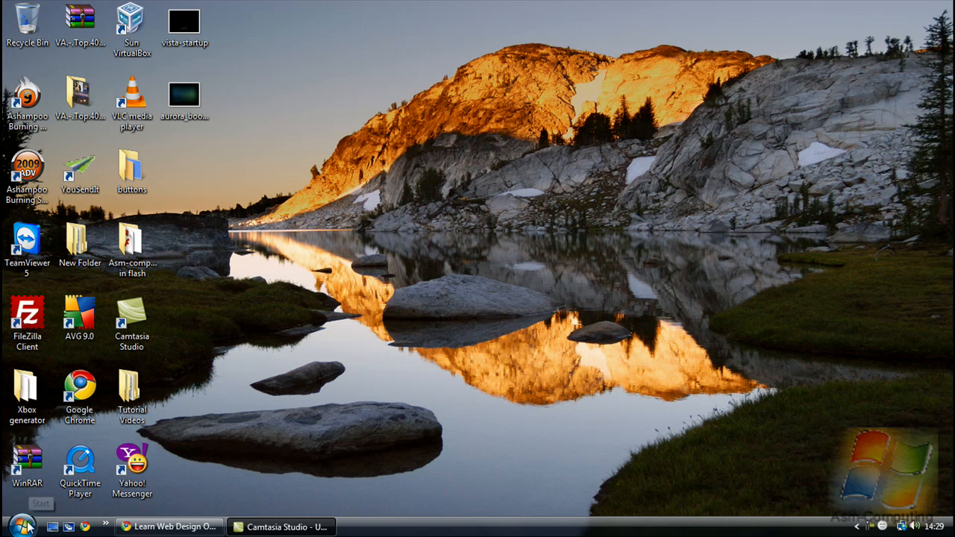
Launch msconfig from the Run dialog under Start > All Programs > Accessories.
click(20, 525)
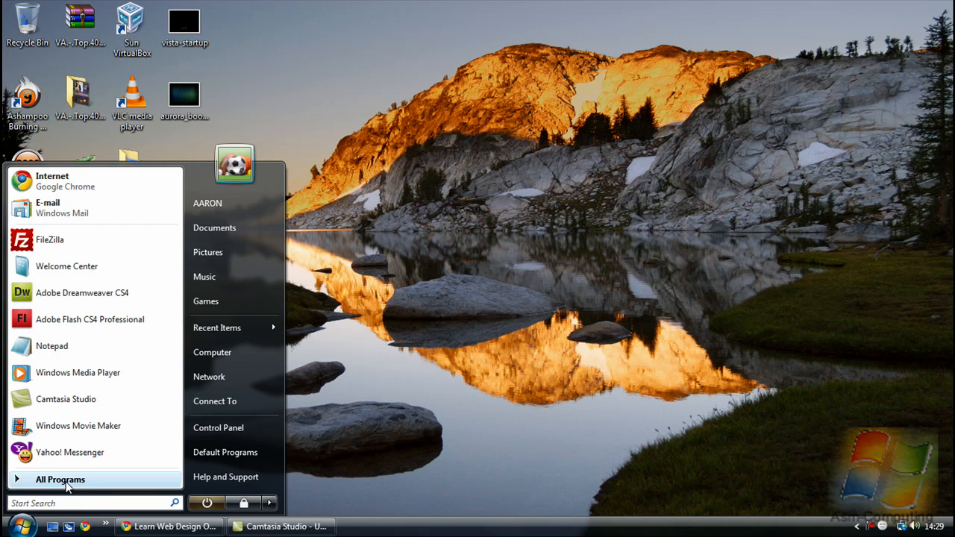
click(60, 479)
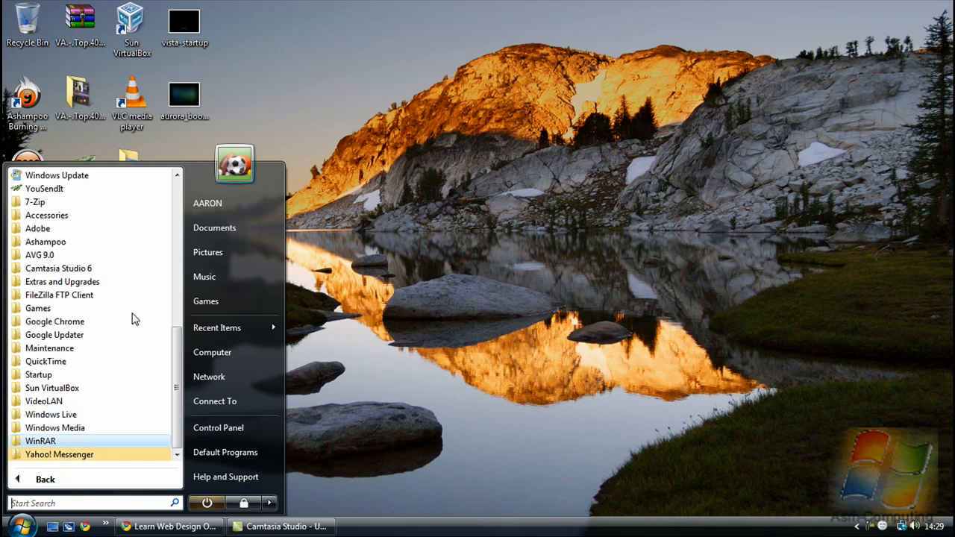
mouse_move(47, 215)
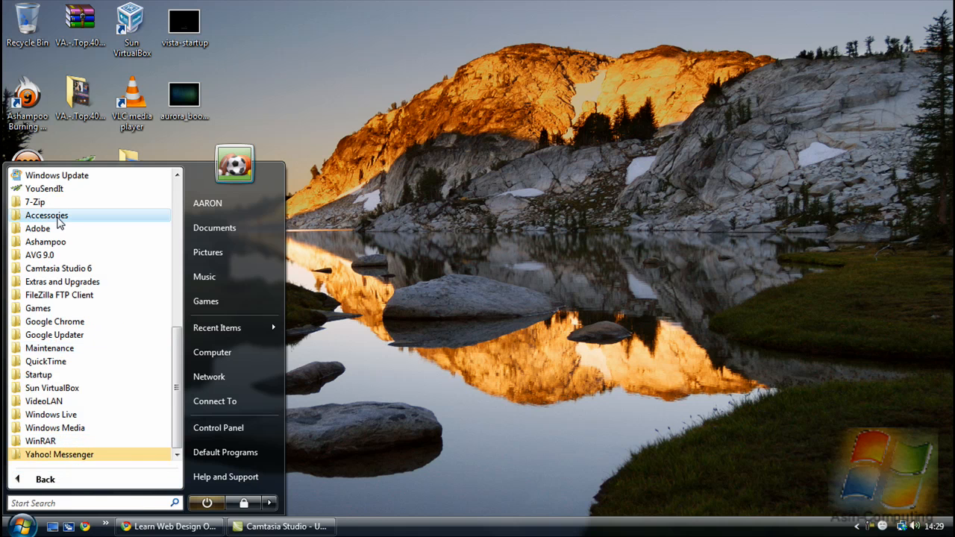
click(46, 215)
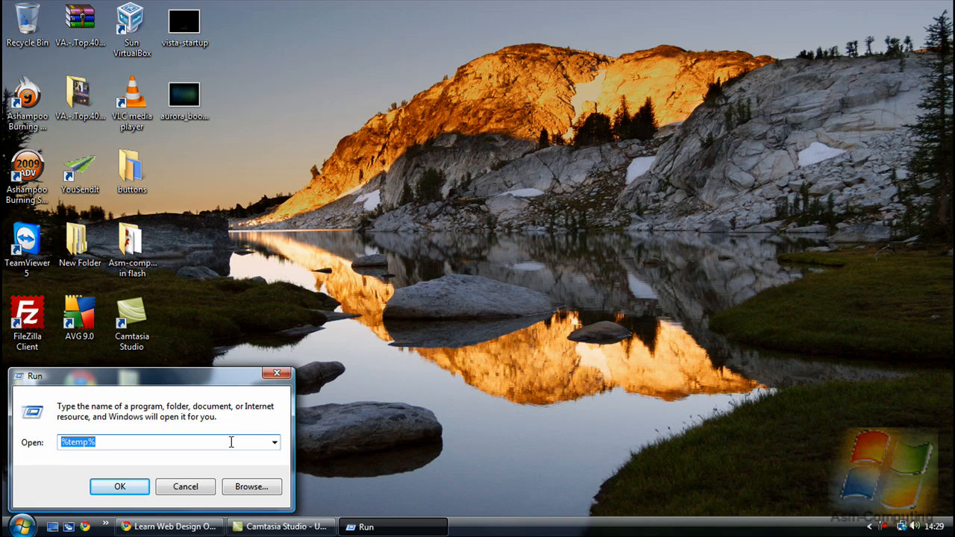
text(ms)
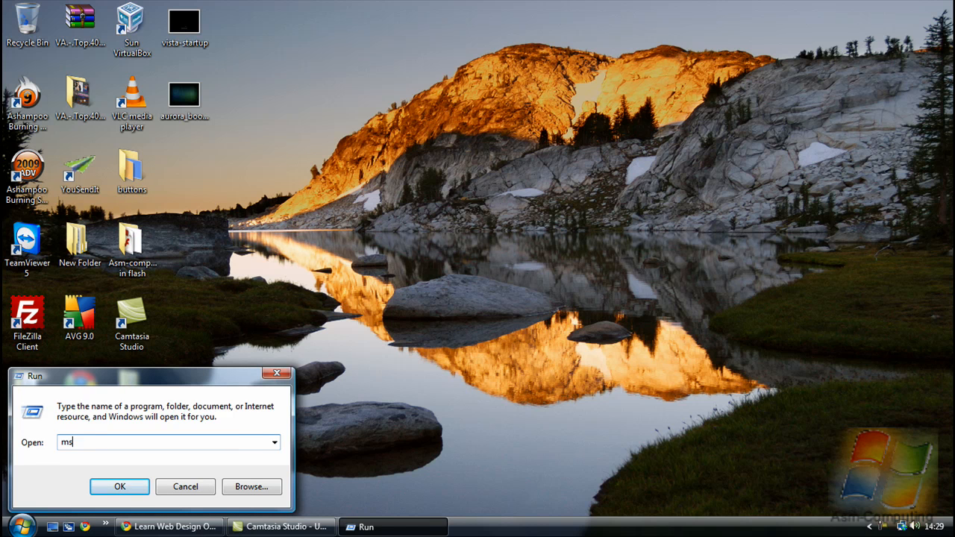
text(config)
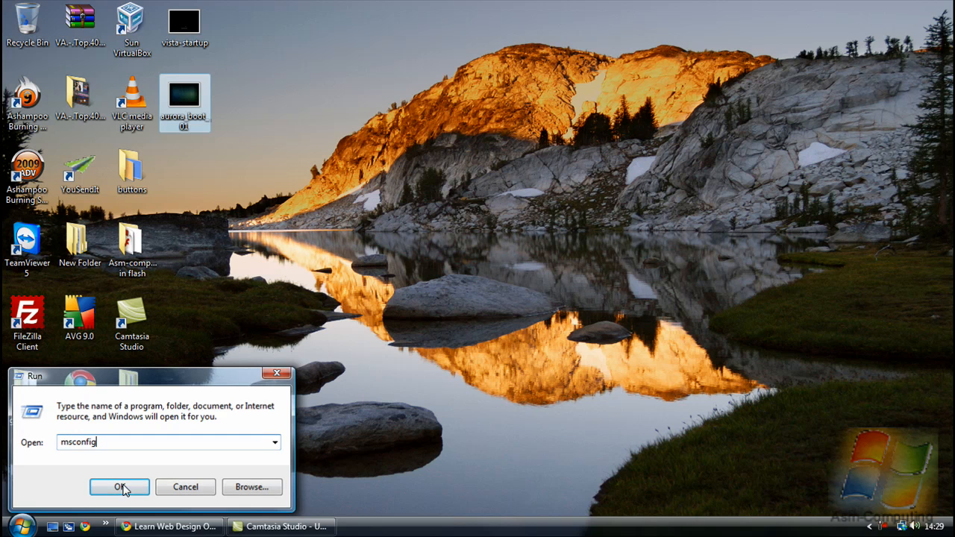
click(119, 486)
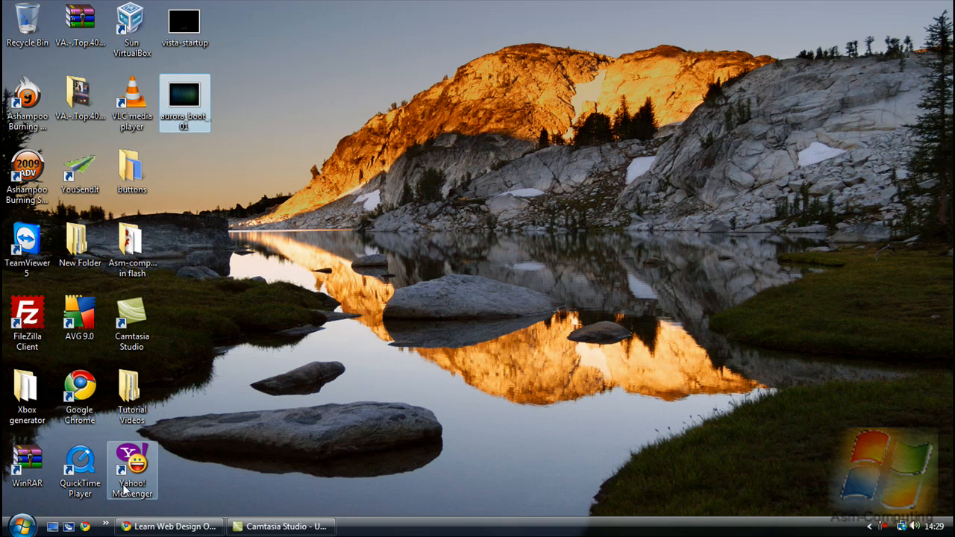
mouse_move(464, 326)
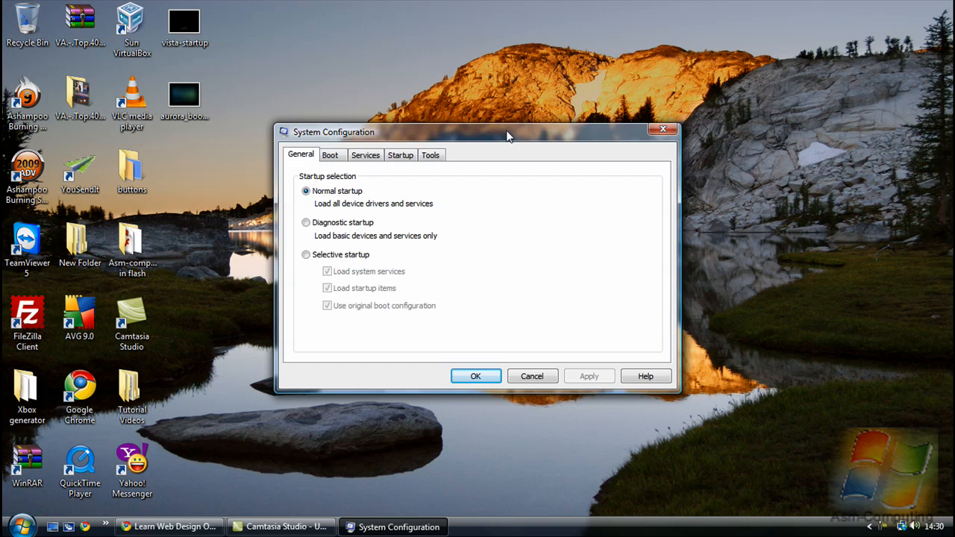
Reposition the System Configuration window and show its Boot settings with the 30-second timeout.
drag(508, 131, 534, 137)
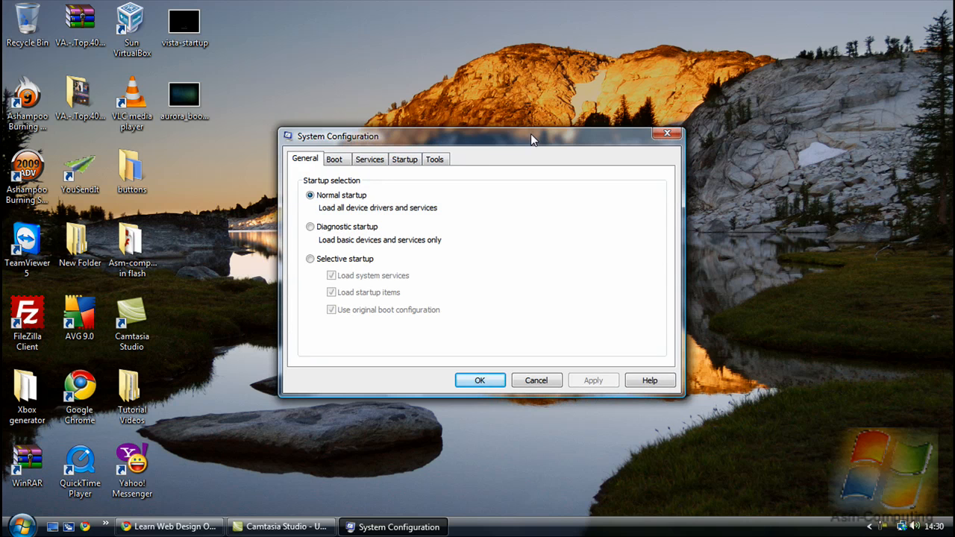
drag(534, 141, 506, 142)
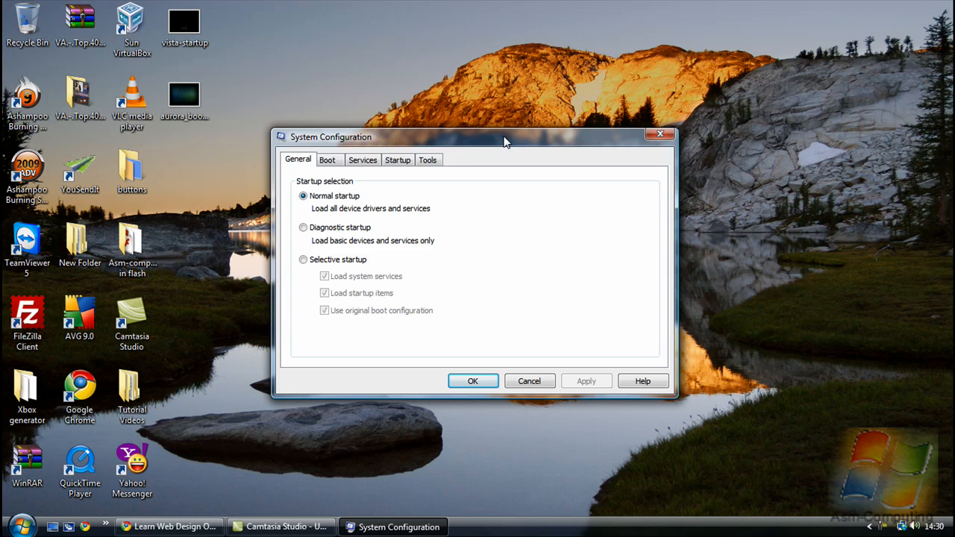
mouse_move(570, 268)
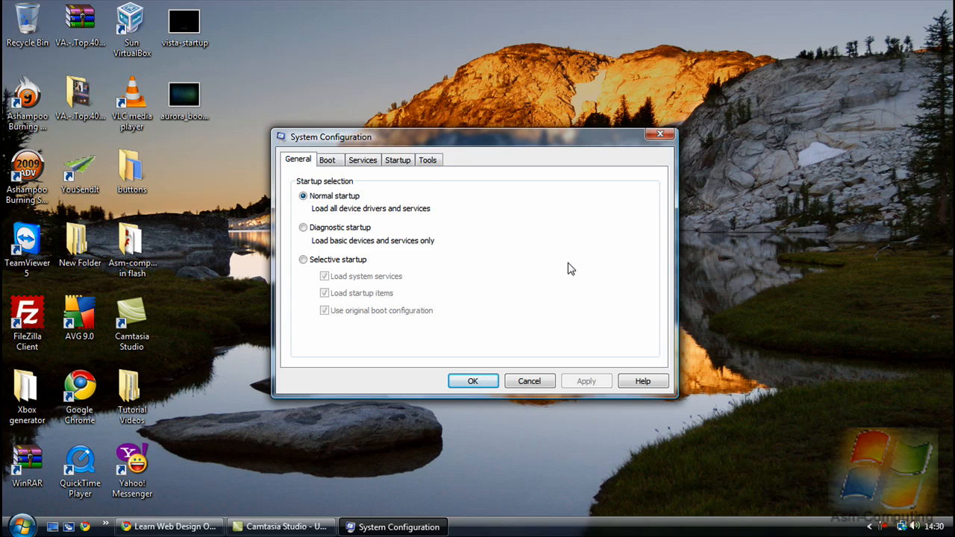
mouse_move(478, 254)
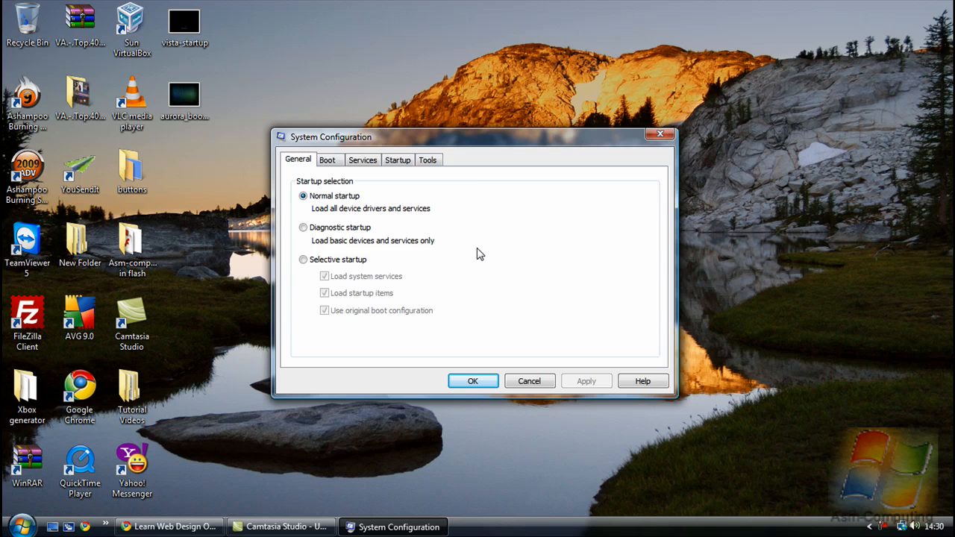
mouse_move(337, 141)
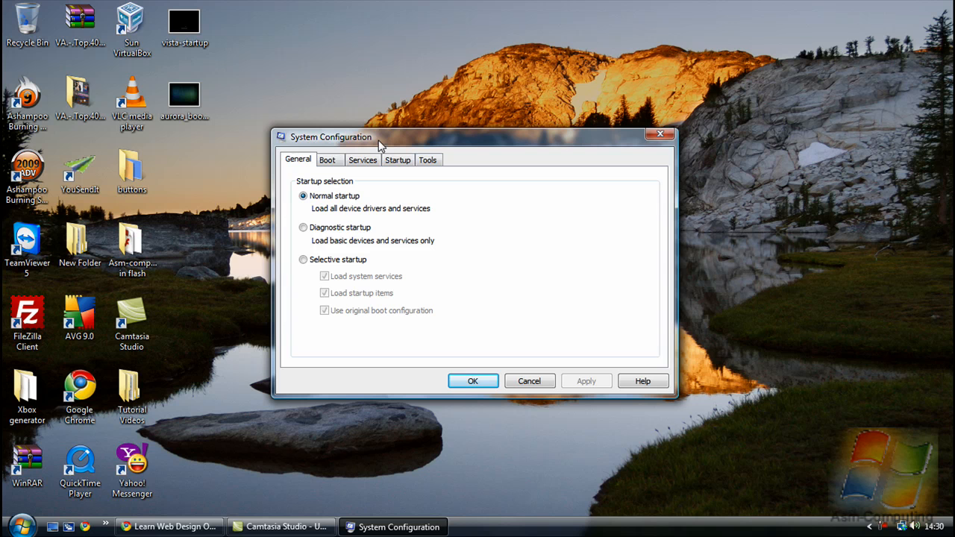
mouse_move(382, 154)
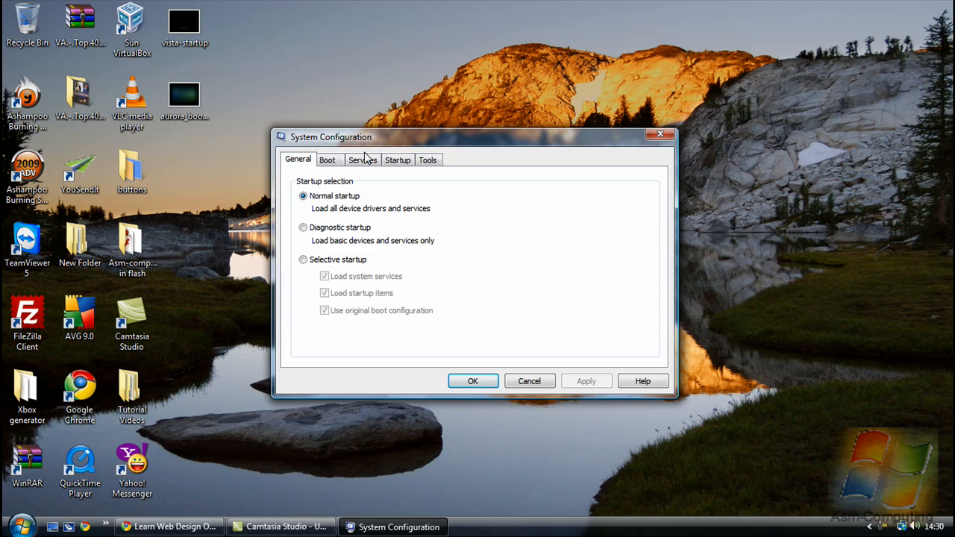
click(327, 160)
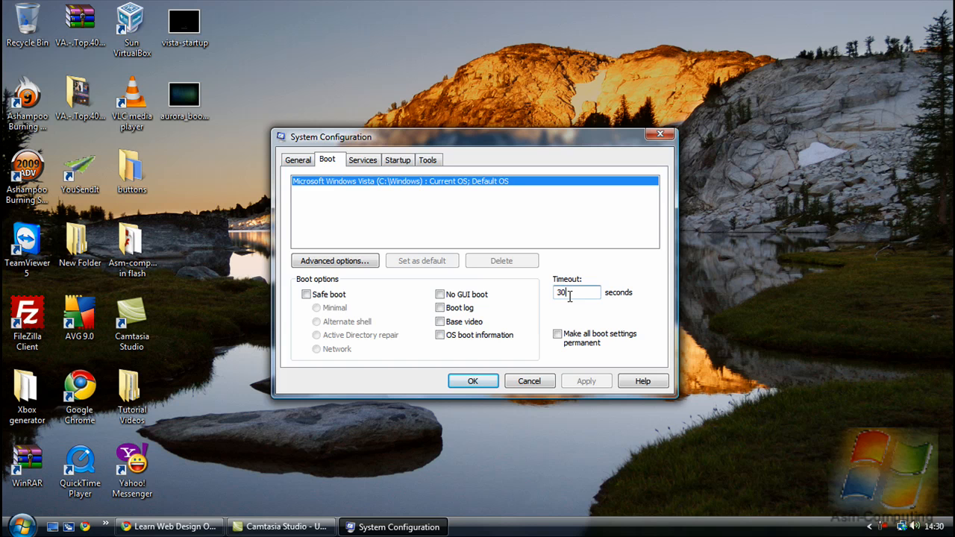
Change the boot timeout value from 30 to 3 seconds.
key(Backspace)
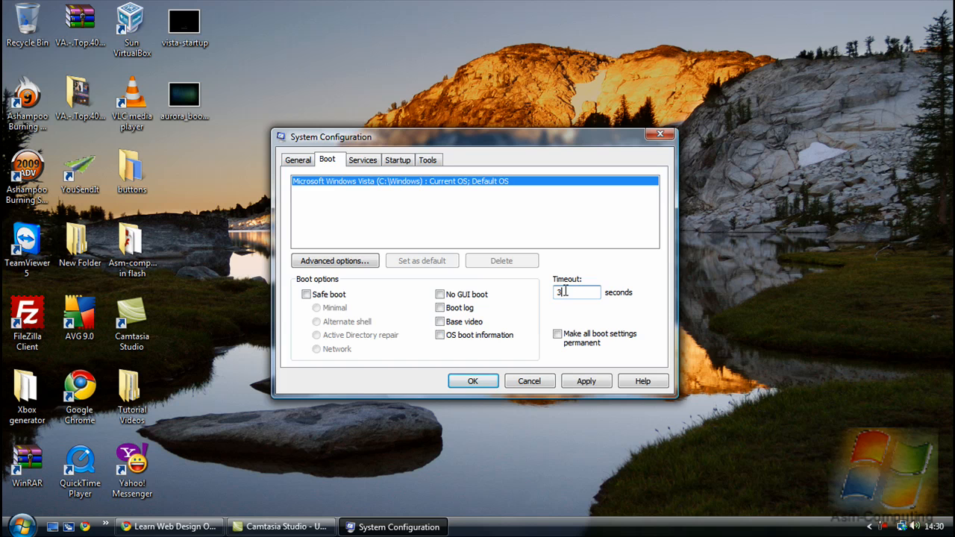
mouse_move(459, 305)
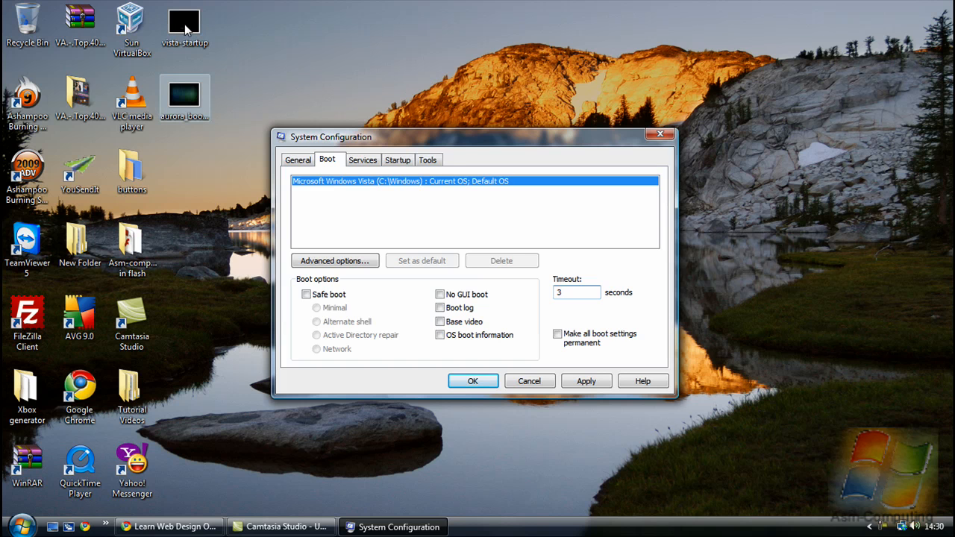
mouse_move(185, 97)
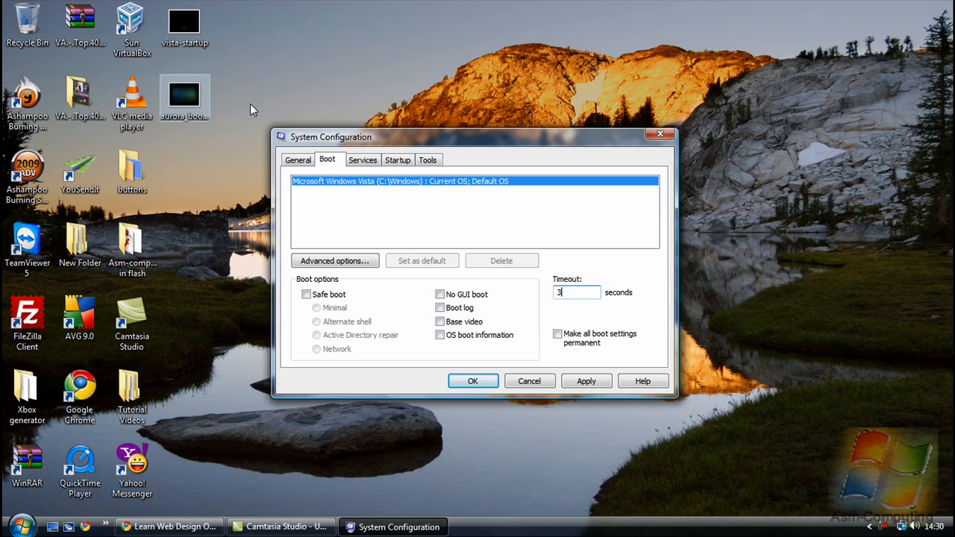
mouse_move(188, 102)
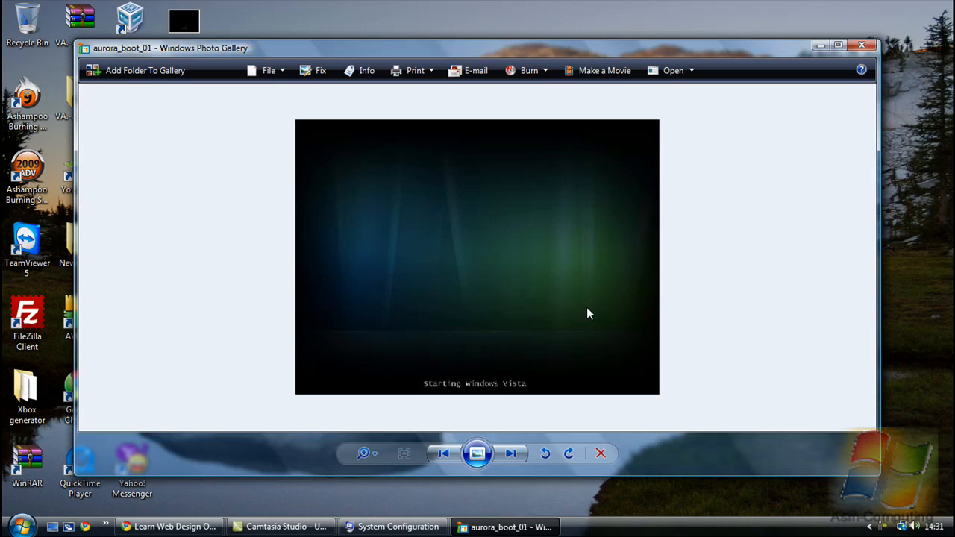
mouse_move(468, 186)
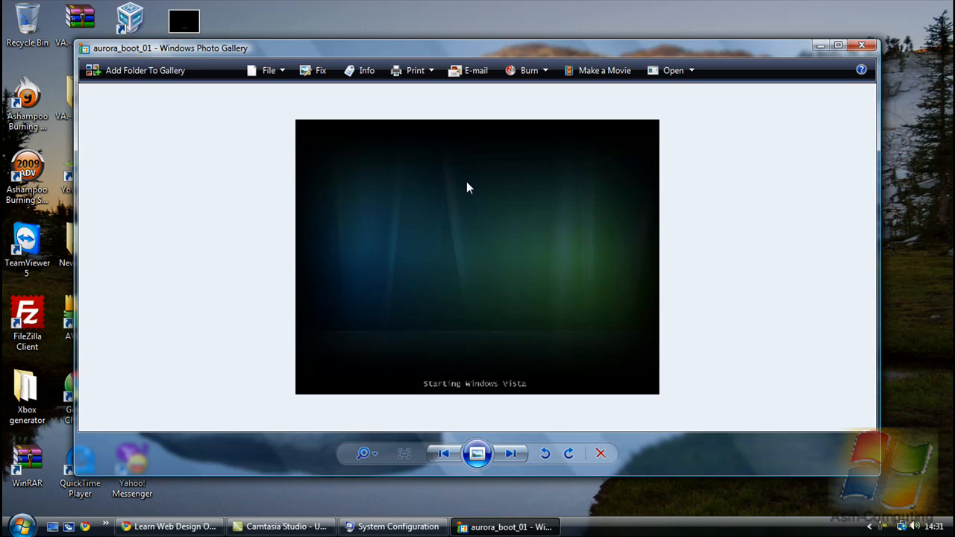
mouse_move(448, 277)
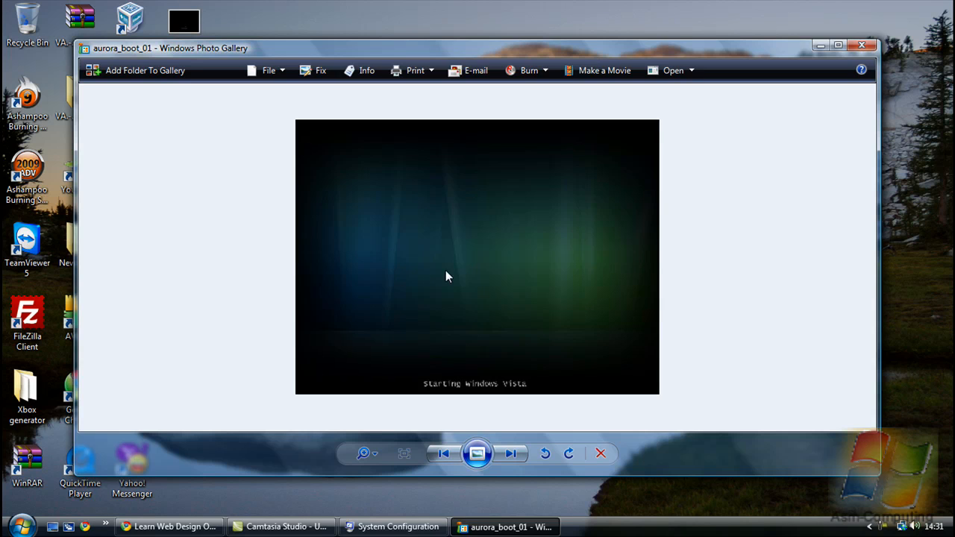
mouse_move(445, 301)
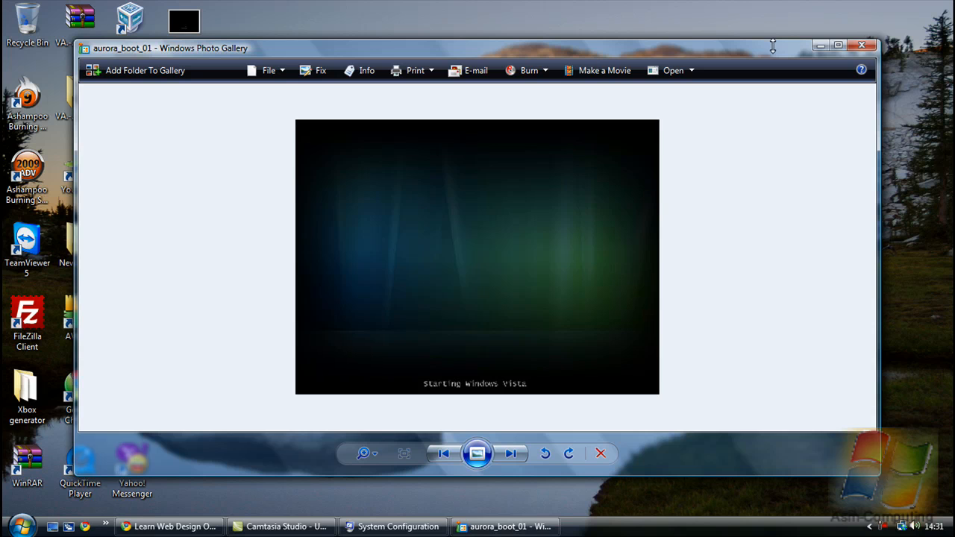
mouse_move(681, 45)
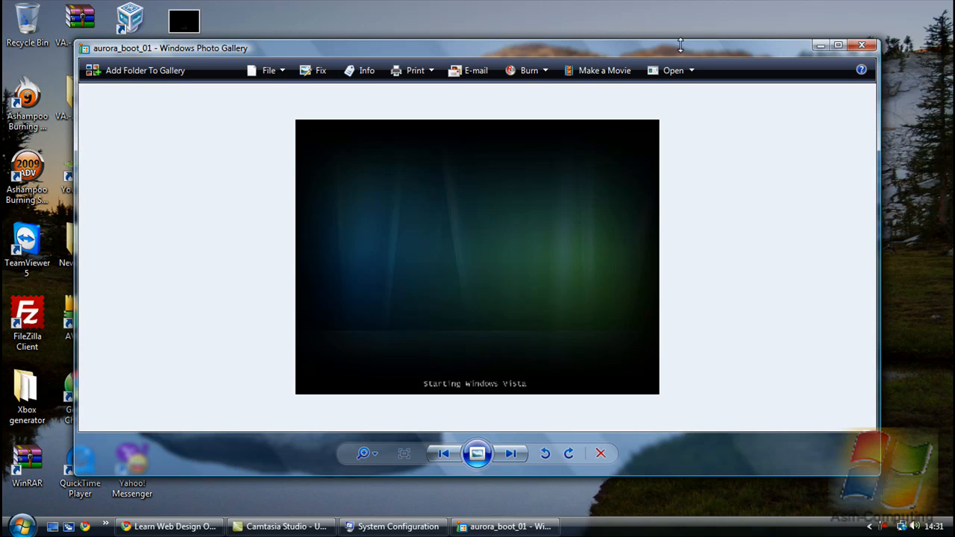
mouse_move(585, 185)
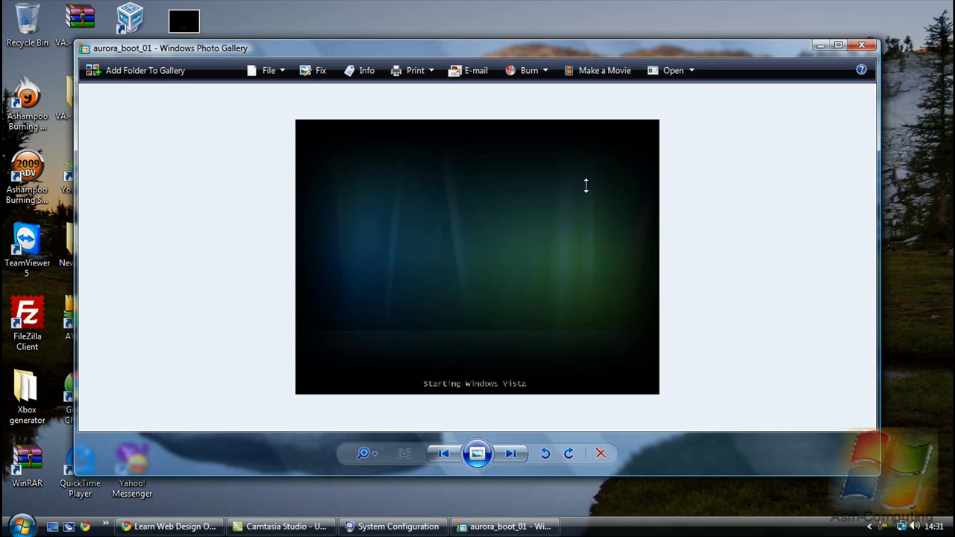
mouse_move(391, 525)
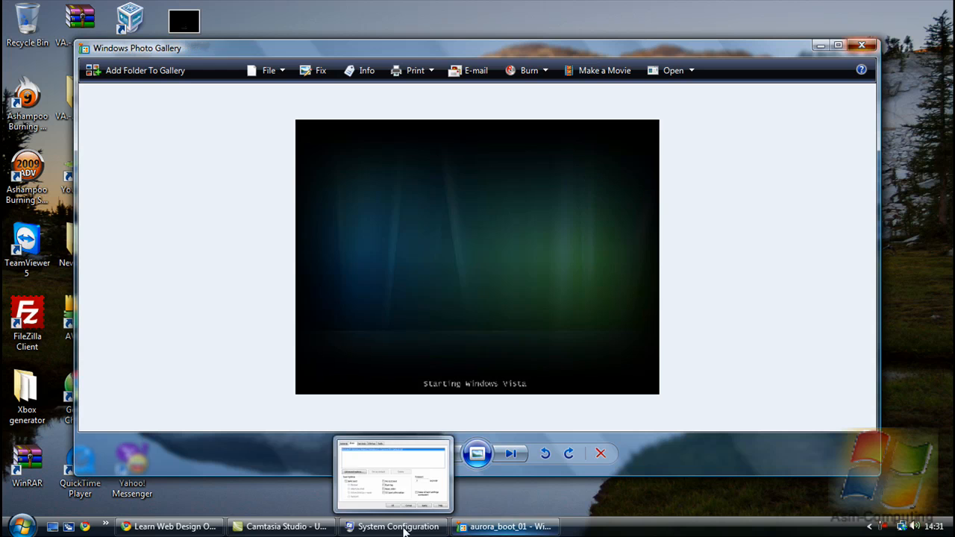
Enable No GUI boot and apply the boot settings with the 3-second timeout.
click(394, 527)
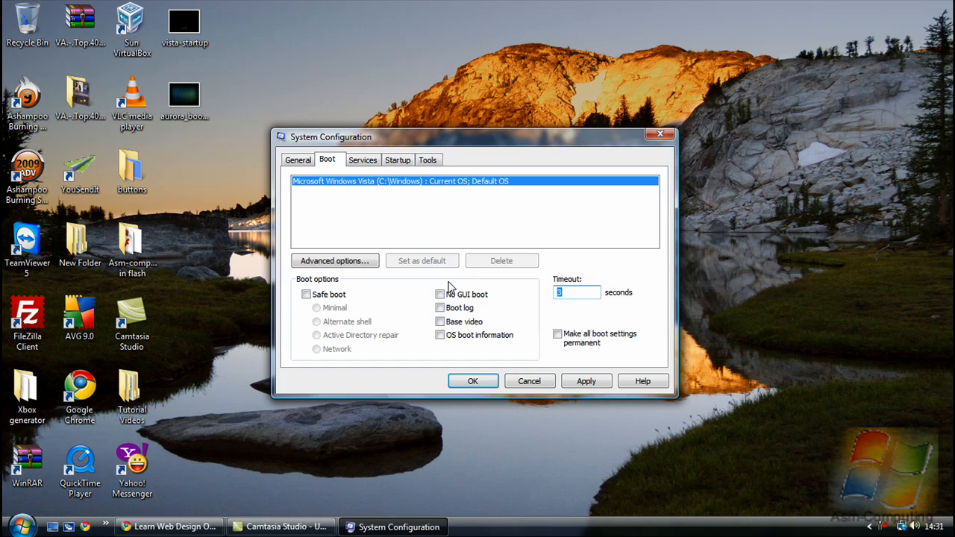
click(439, 294)
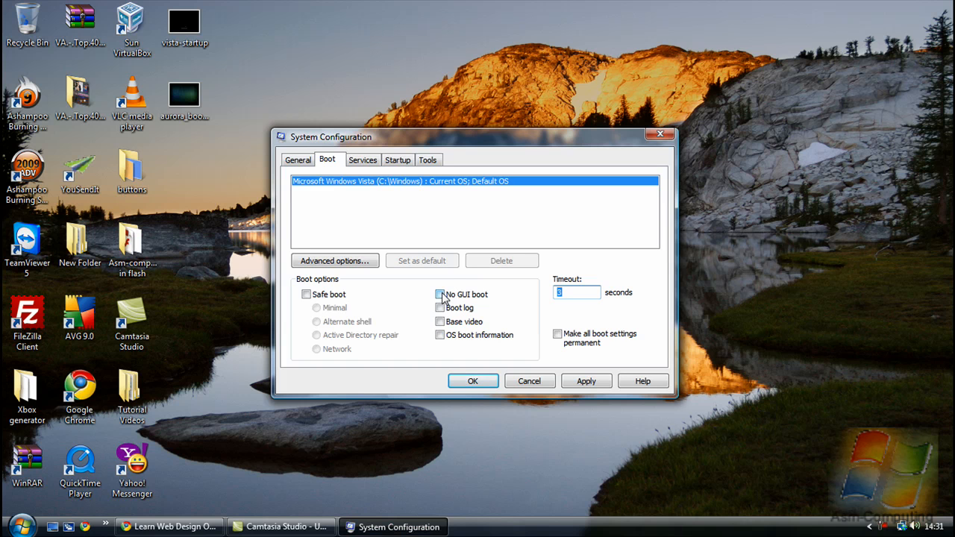
click(439, 294)
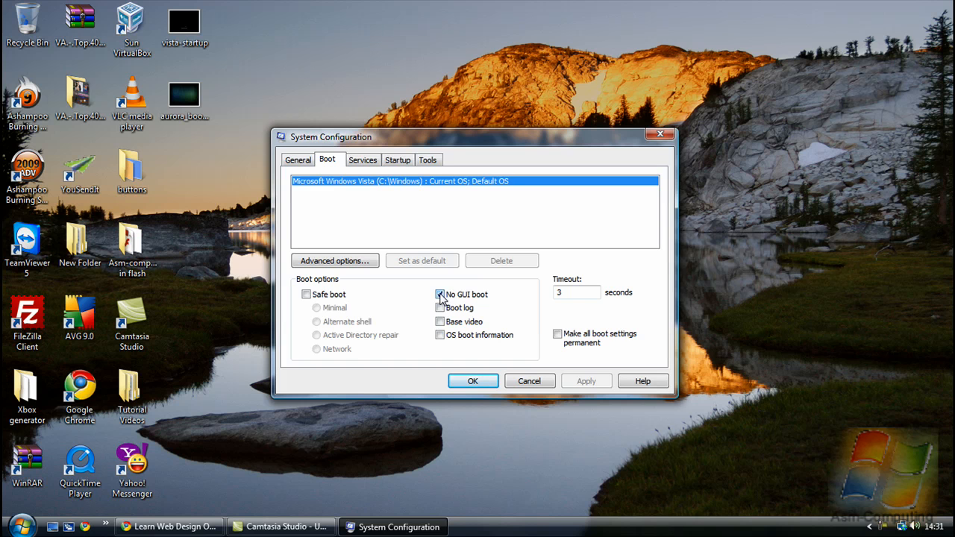
Turn No GUI boot back off and apply the reverted boot settings.
click(439, 294)
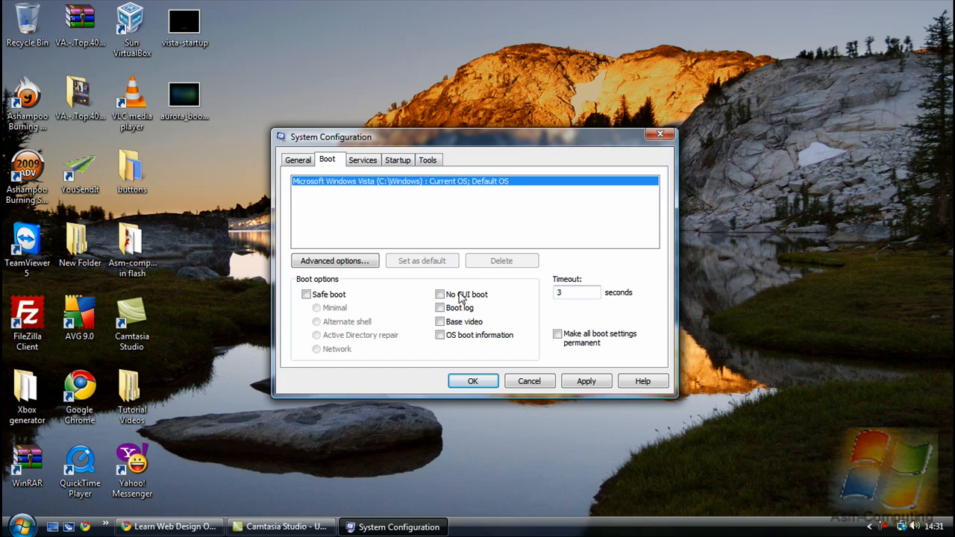
click(438, 294)
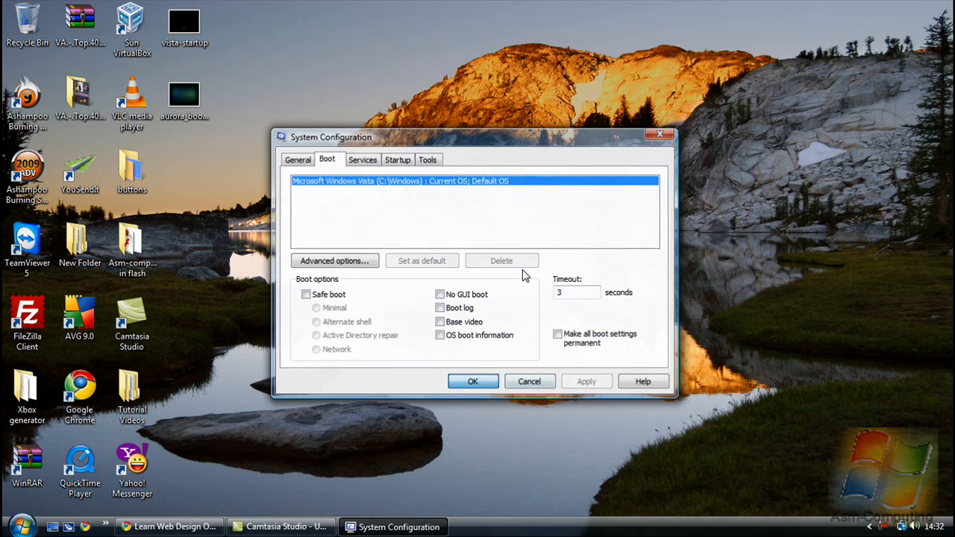
Accept the settings, suppress the restart reminder, and exit without restarting.
click(472, 382)
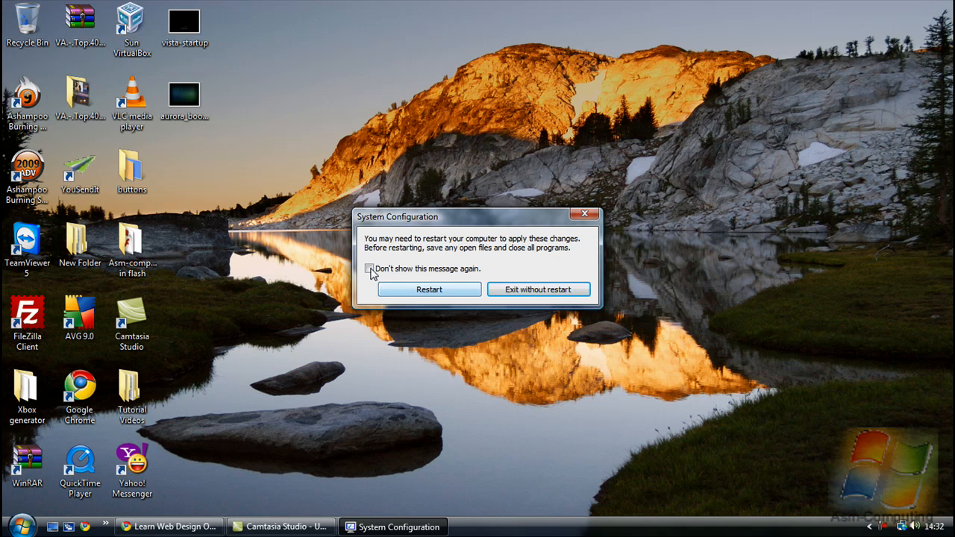
click(368, 269)
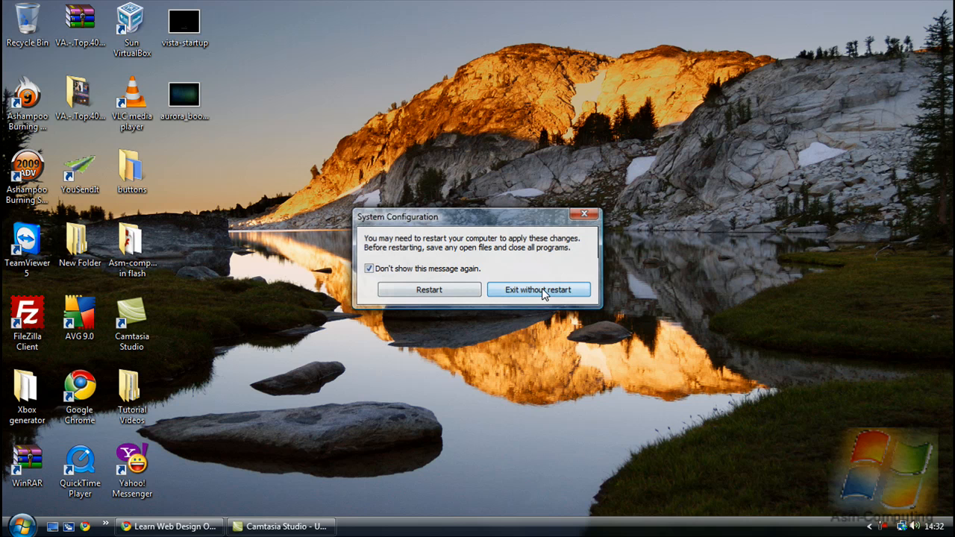
click(537, 290)
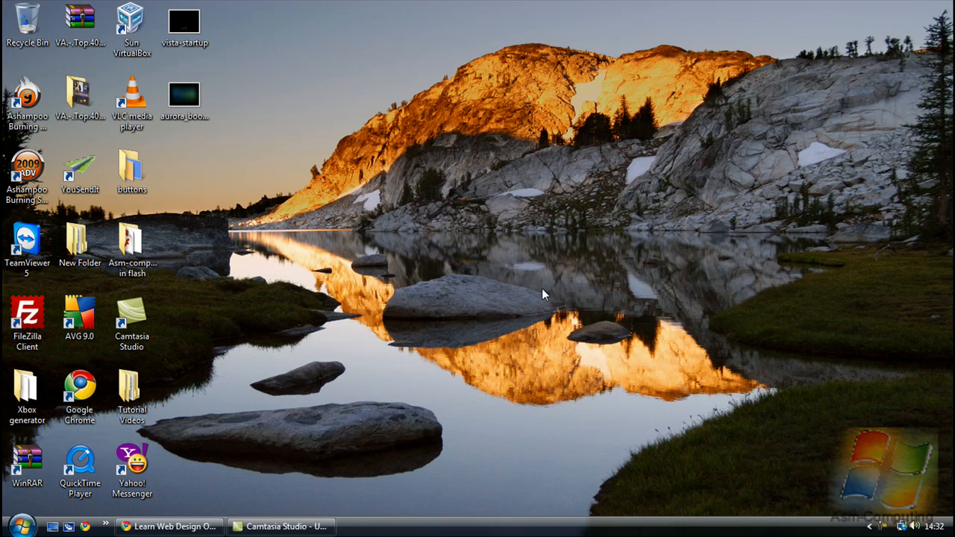
mouse_move(355, 361)
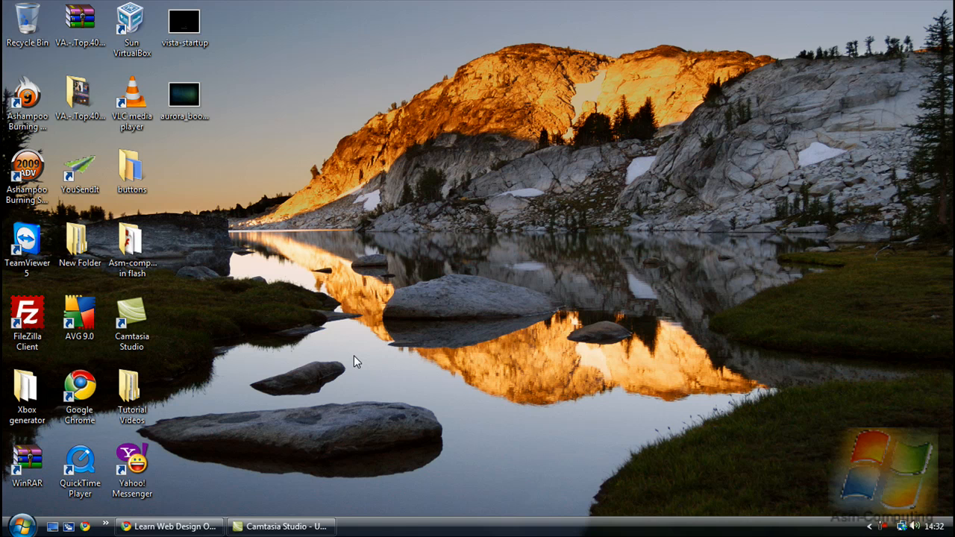
mouse_move(498, 162)
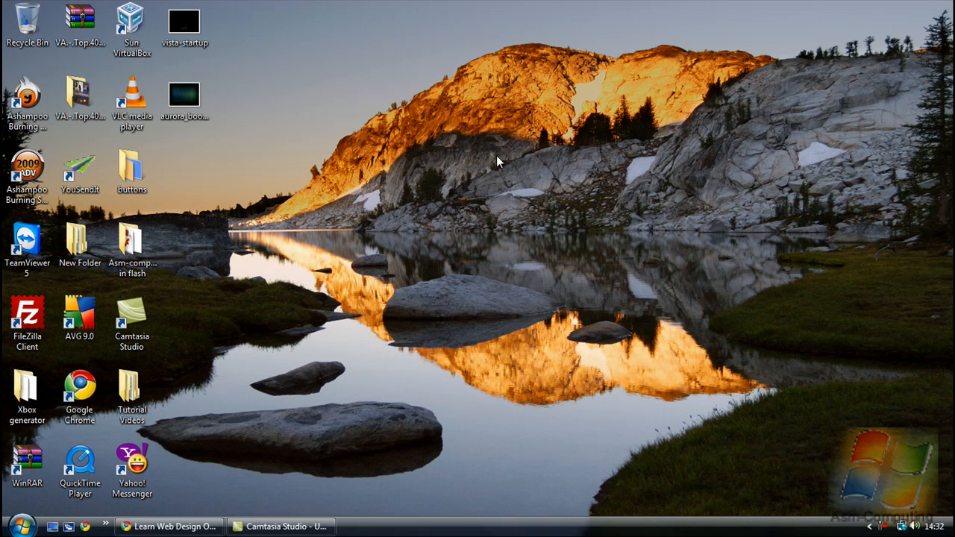
mouse_move(420, 366)
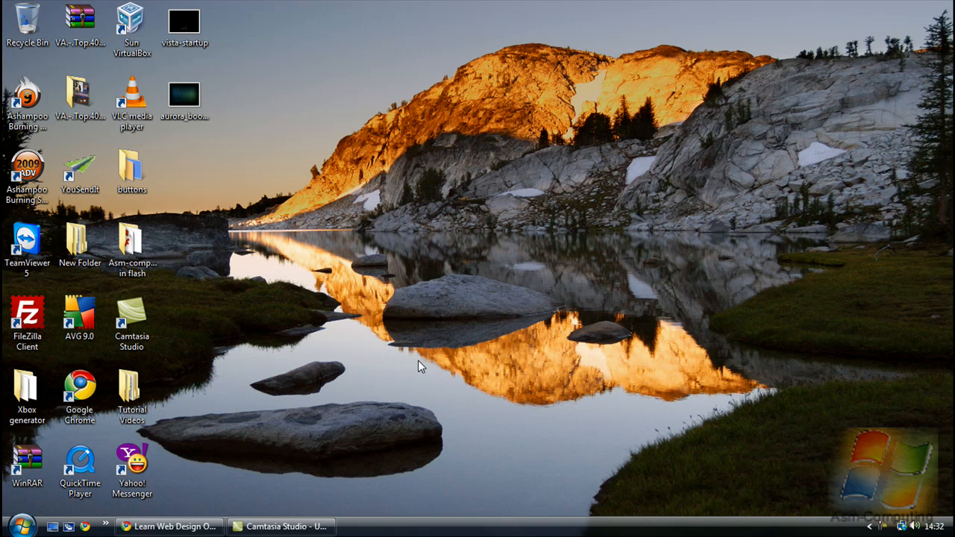
mouse_move(554, 181)
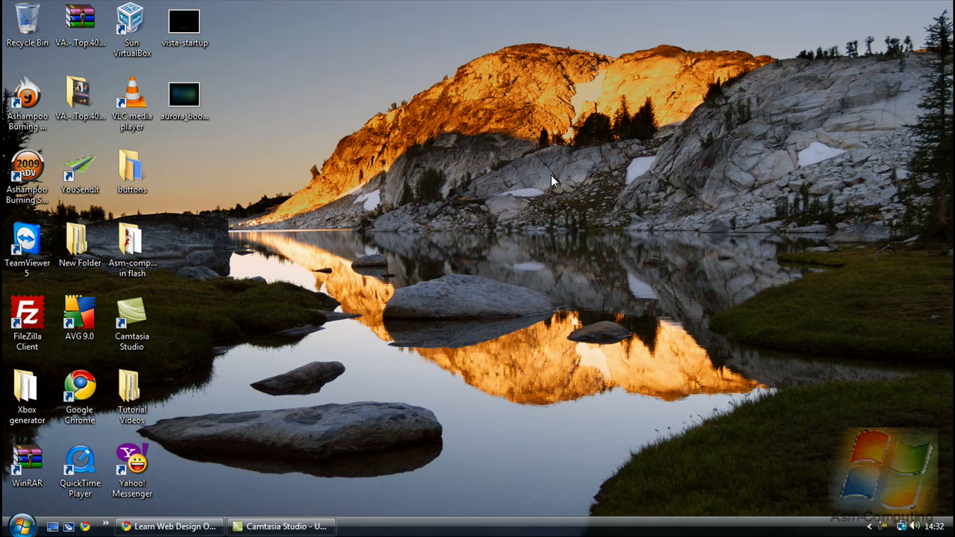
mouse_move(576, 251)
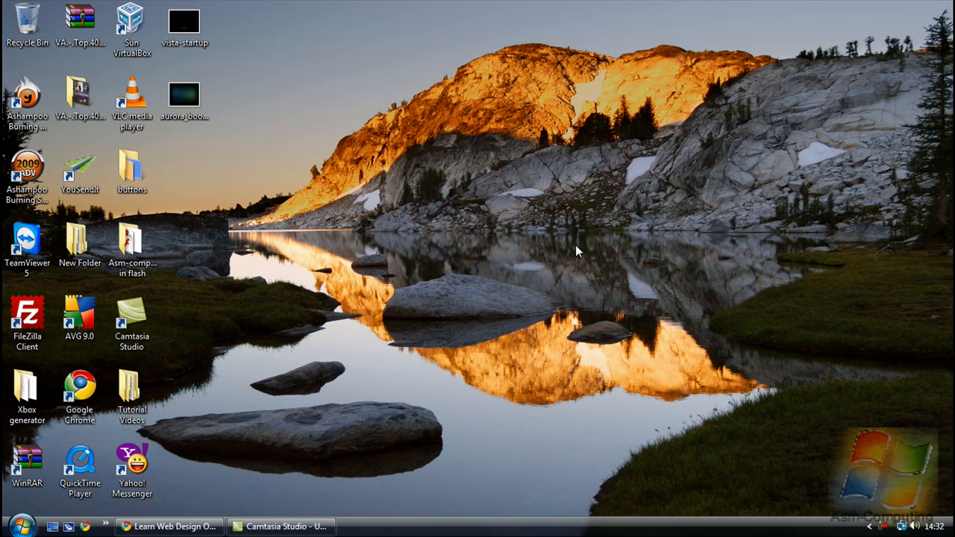
mouse_move(491, 282)
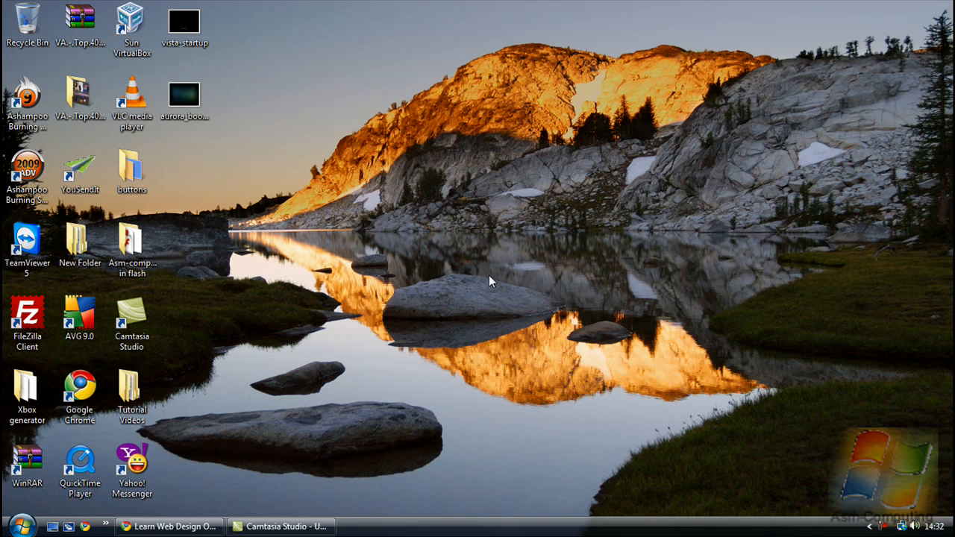
mouse_move(387, 313)
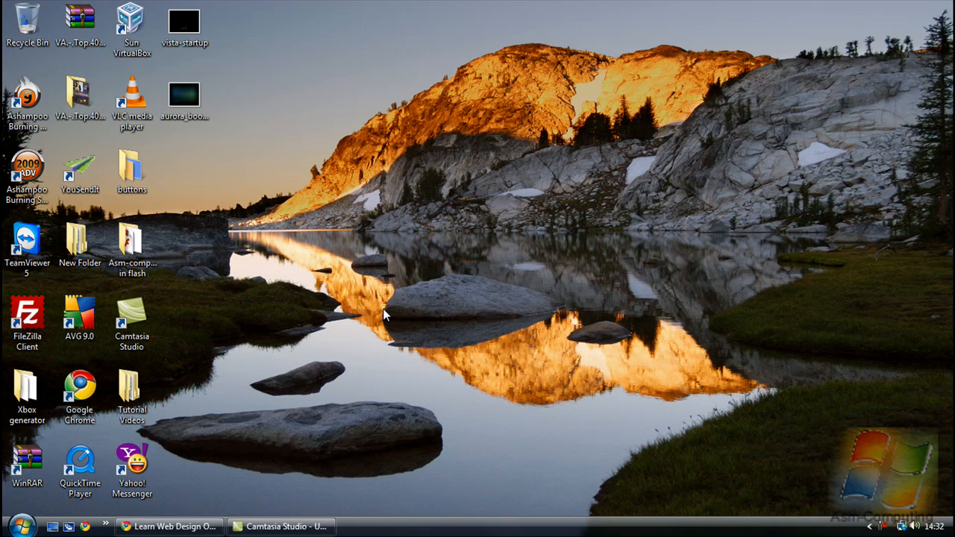
mouse_move(433, 403)
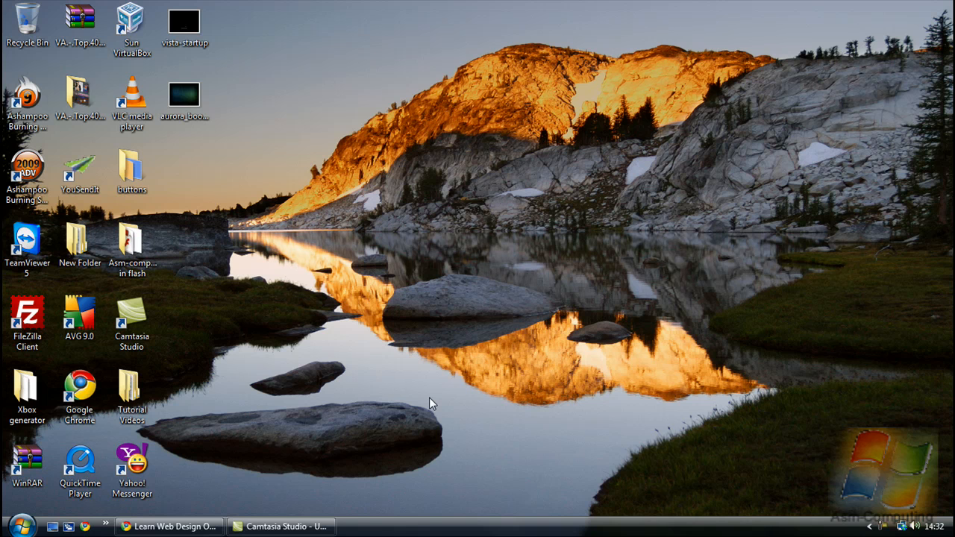
mouse_move(415, 400)
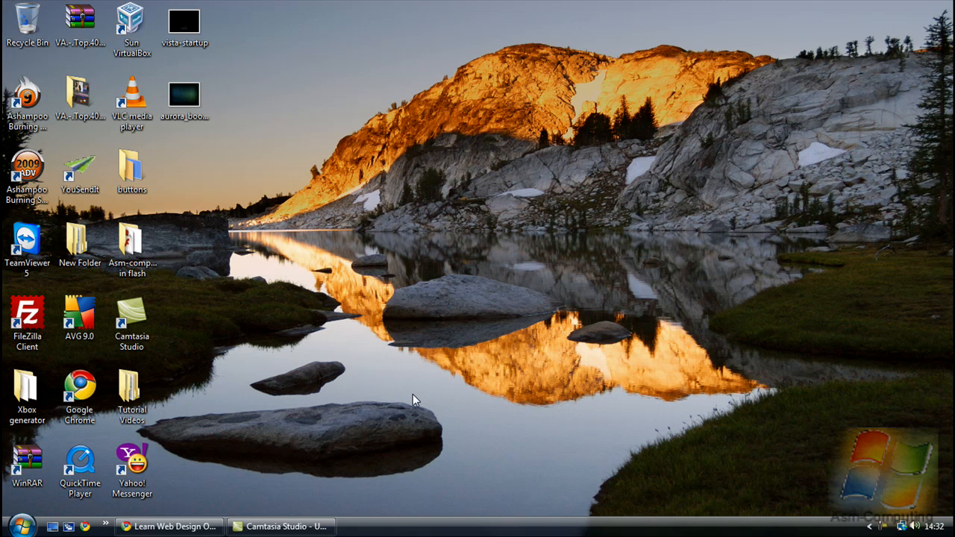
mouse_move(441, 354)
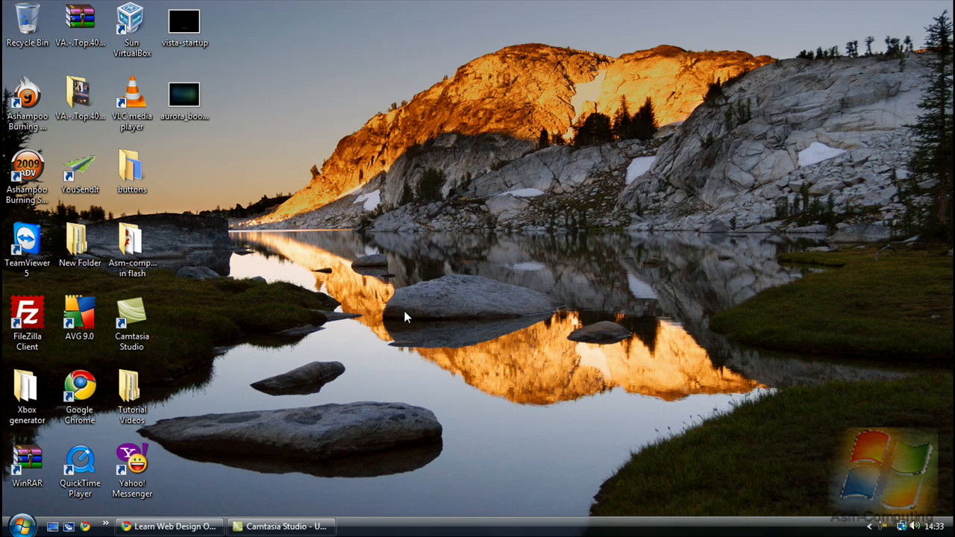
mouse_move(397, 310)
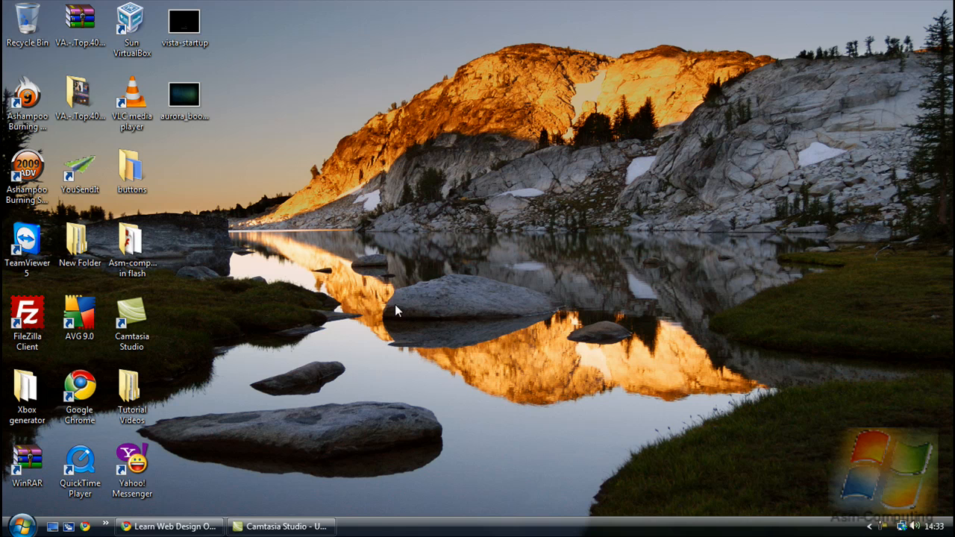
mouse_move(298, 376)
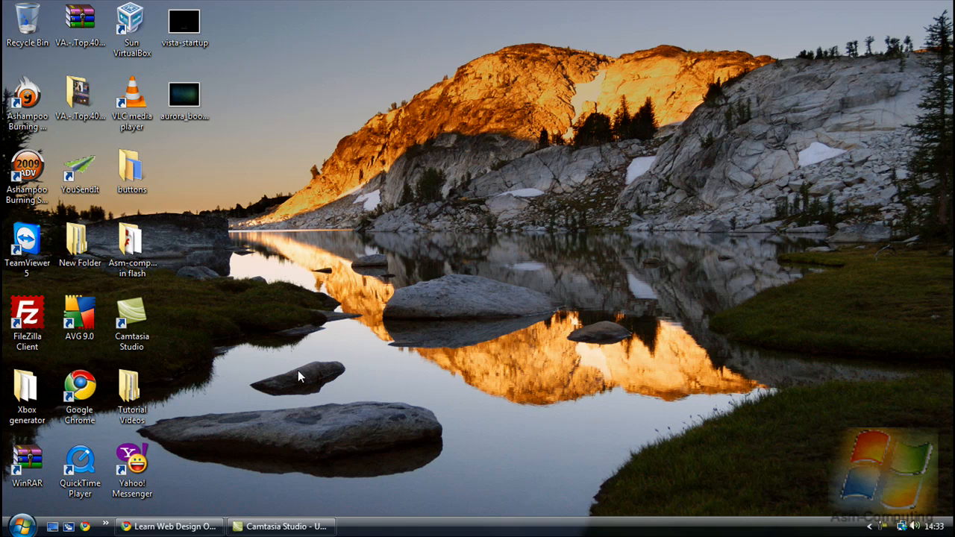